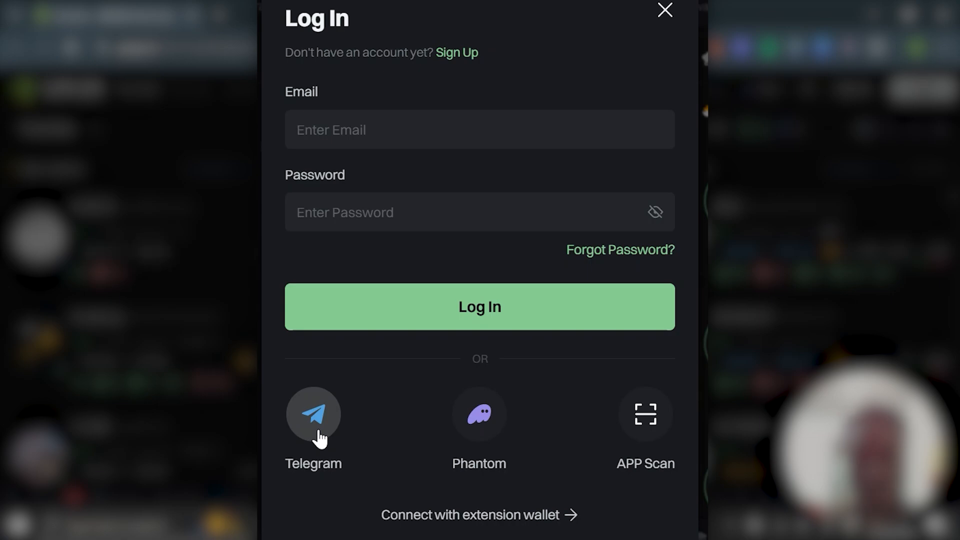
- Choose the Telegram login option in the GMGN Log In dialog
click(313, 414)
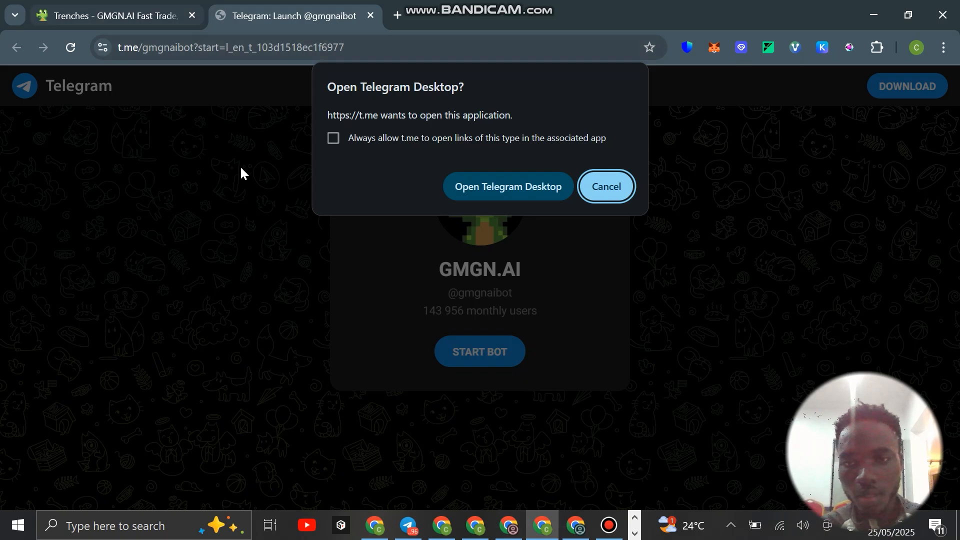
mouse_move(550, 247)
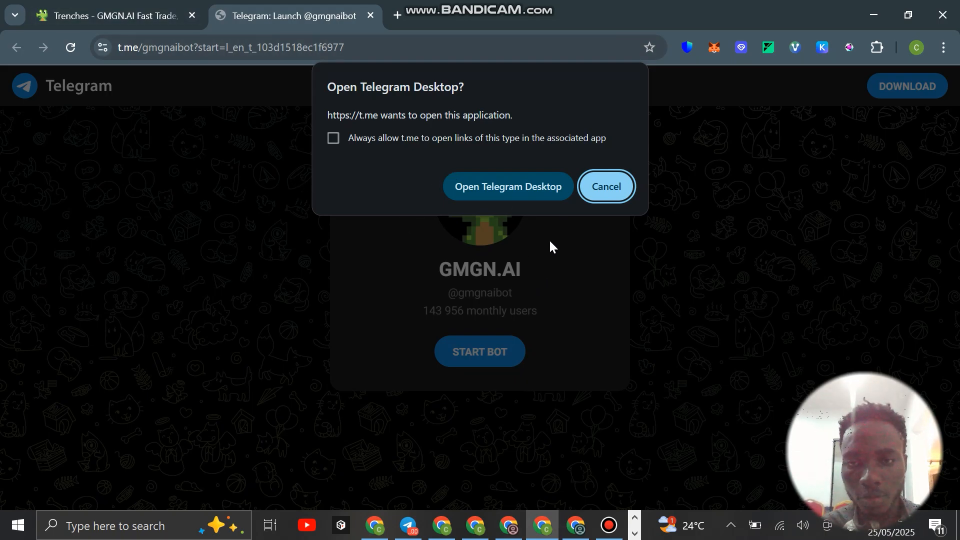
- Launch the GMGN.AI bot in Telegram Desktop and follow its Login Website link
click(507, 186)
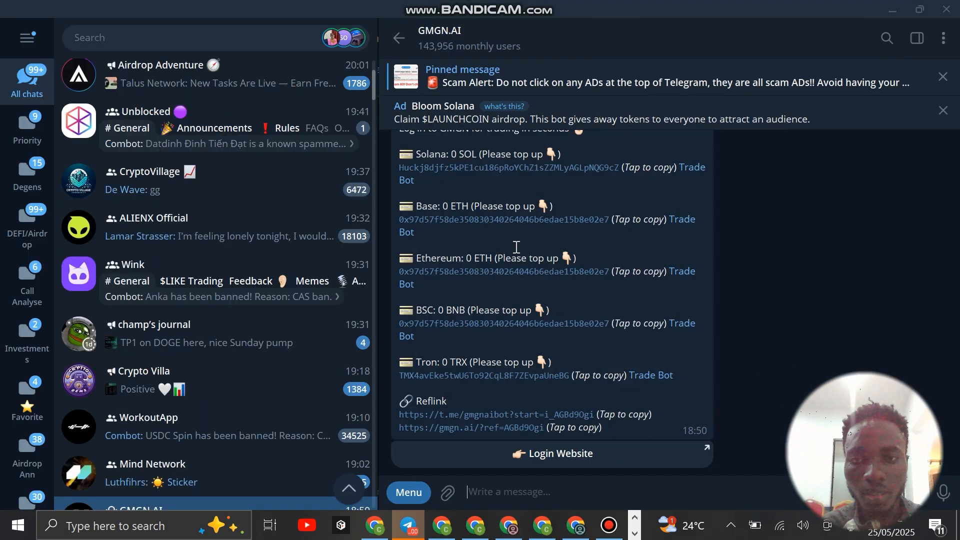
scroll(down, 3)
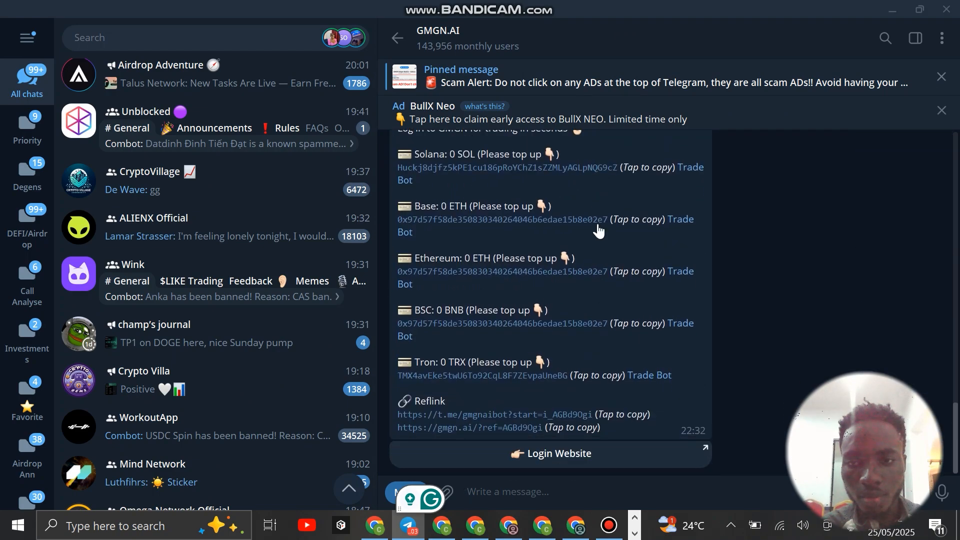
click(557, 453)
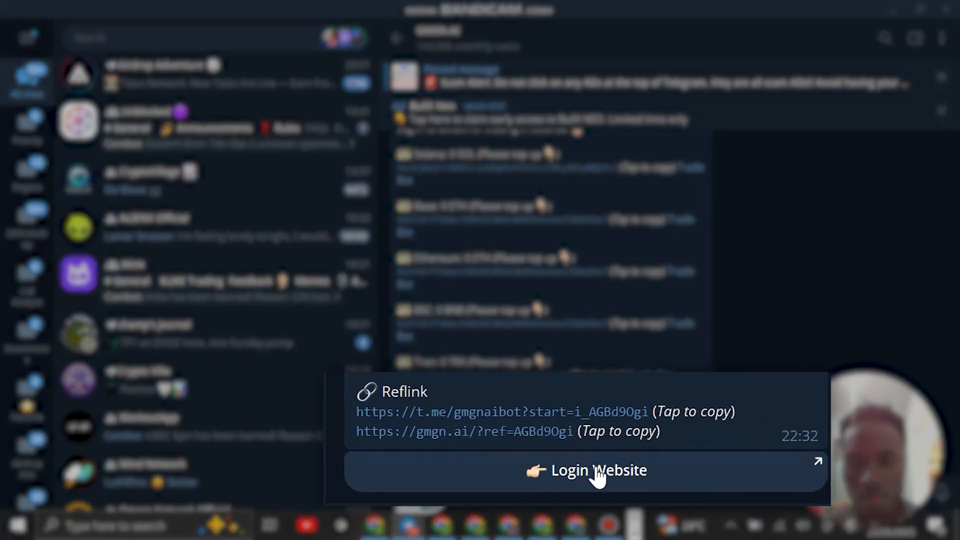
click(585, 470)
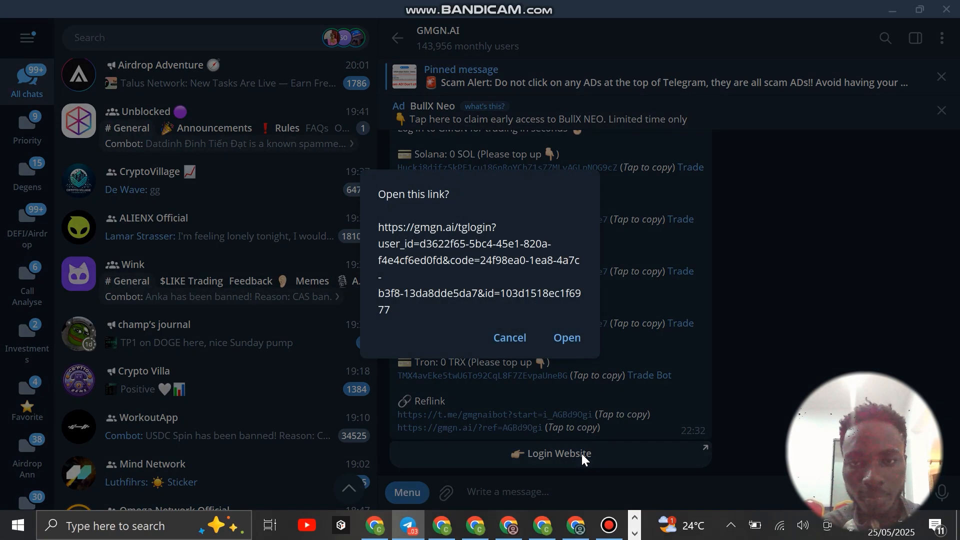
click(565, 337)
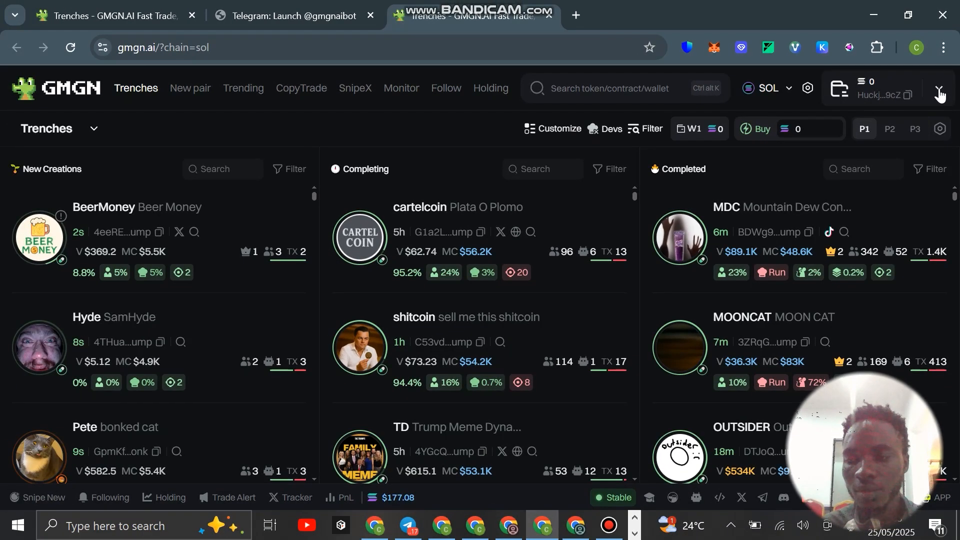
- Copy the GMGN wallet's SOL address from My Wallet and the bot's Solana address for comparison
click(938, 93)
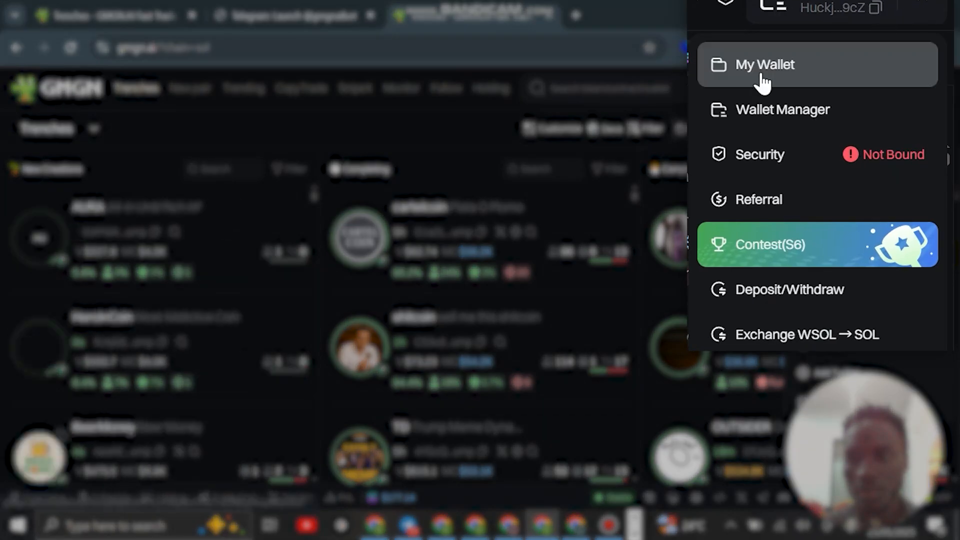
mouse_move(767, 98)
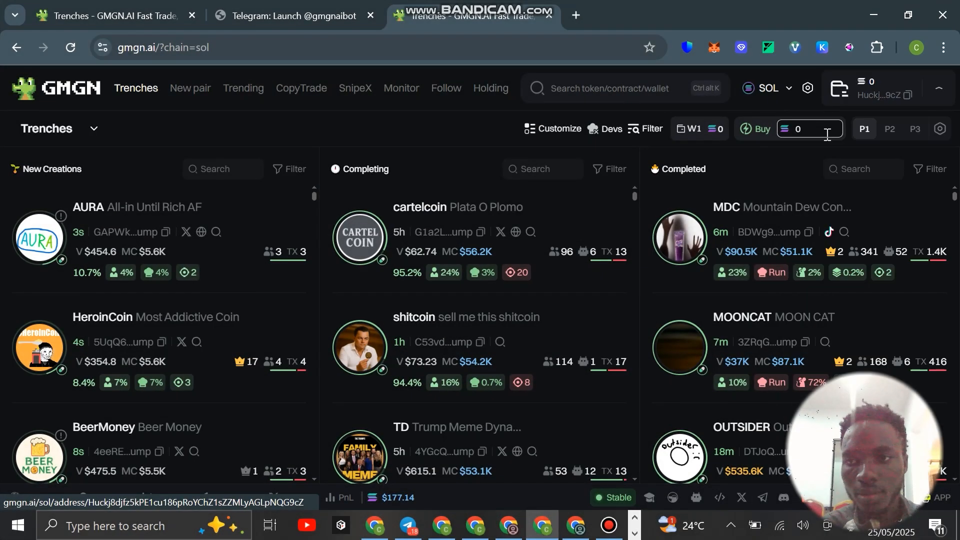
click(882, 94)
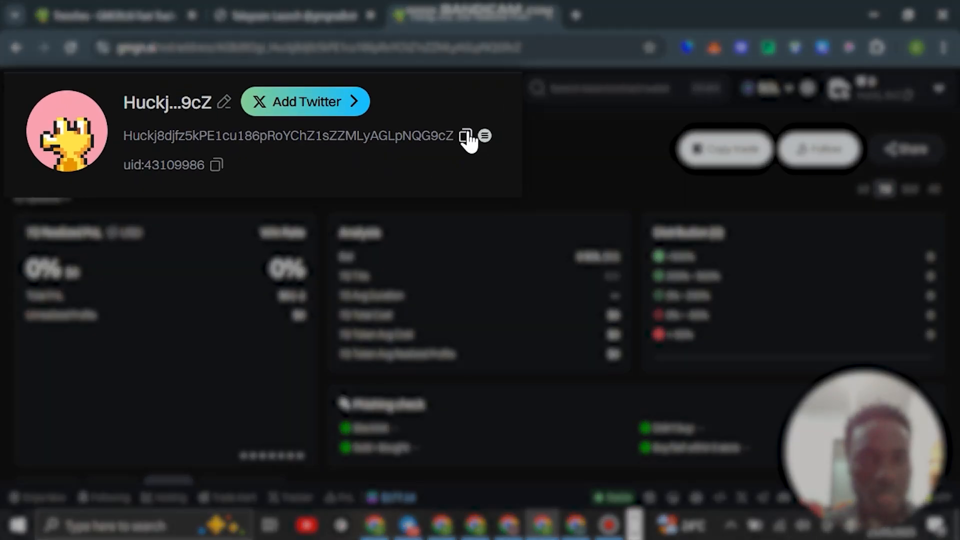
click(408, 525)
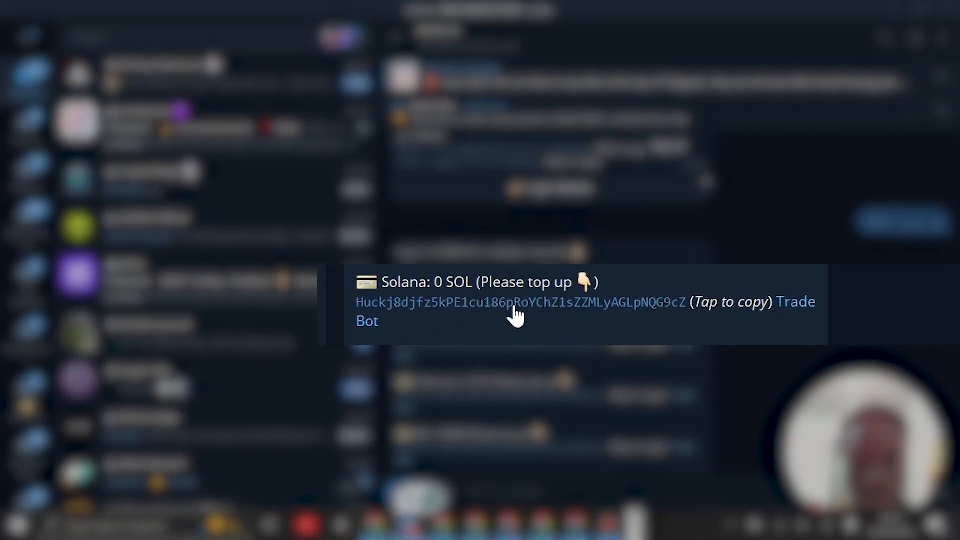
click(520, 302)
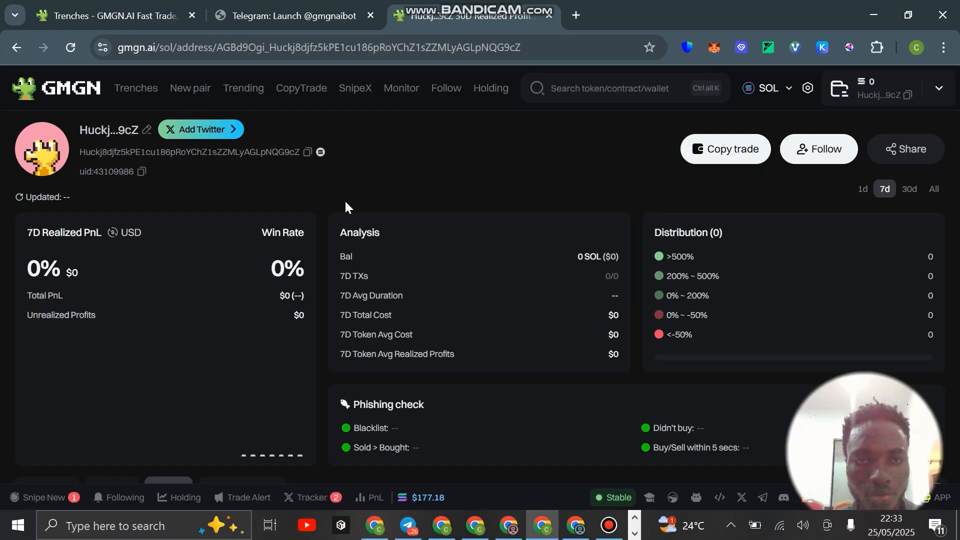
scroll(down, 3)
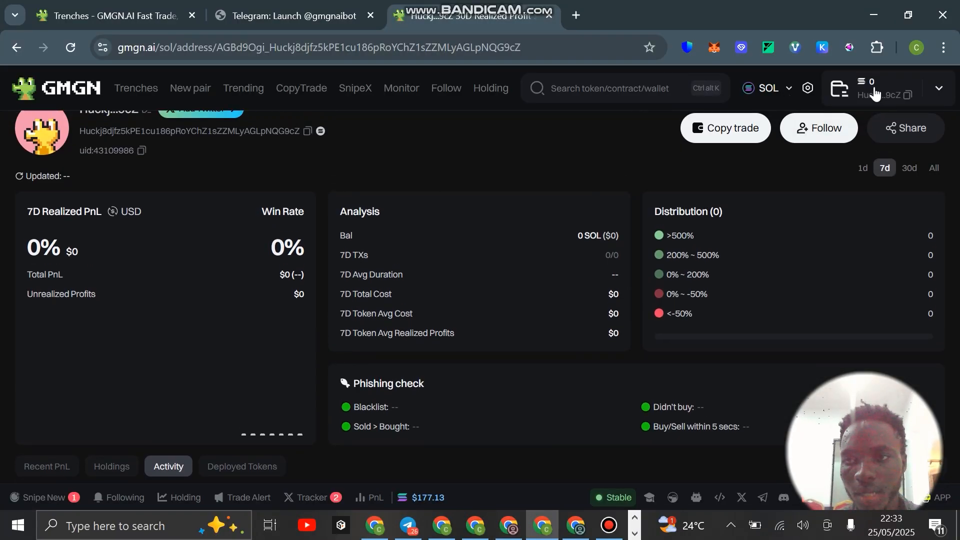
- Go to Wallet Manager from the account menu and bring up the wallet import form
click(940, 92)
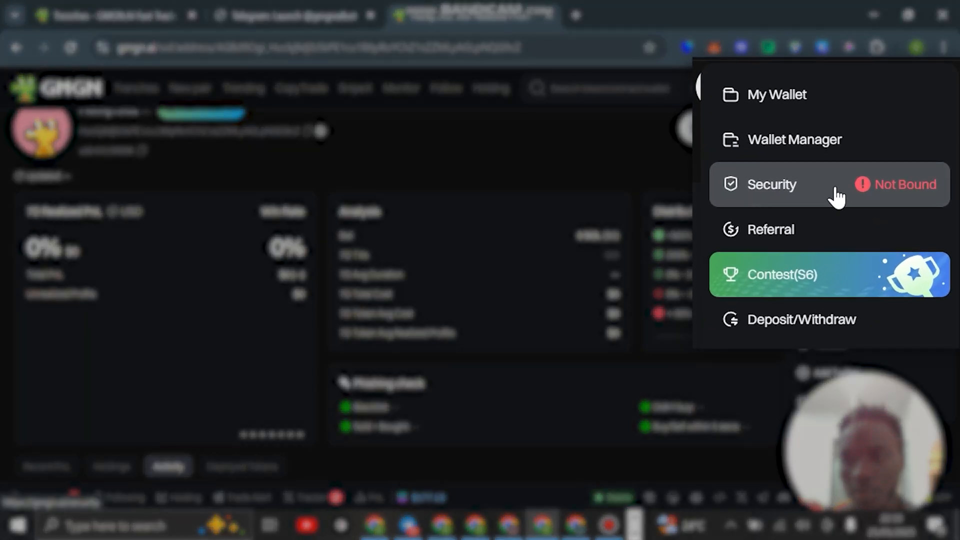
click(794, 140)
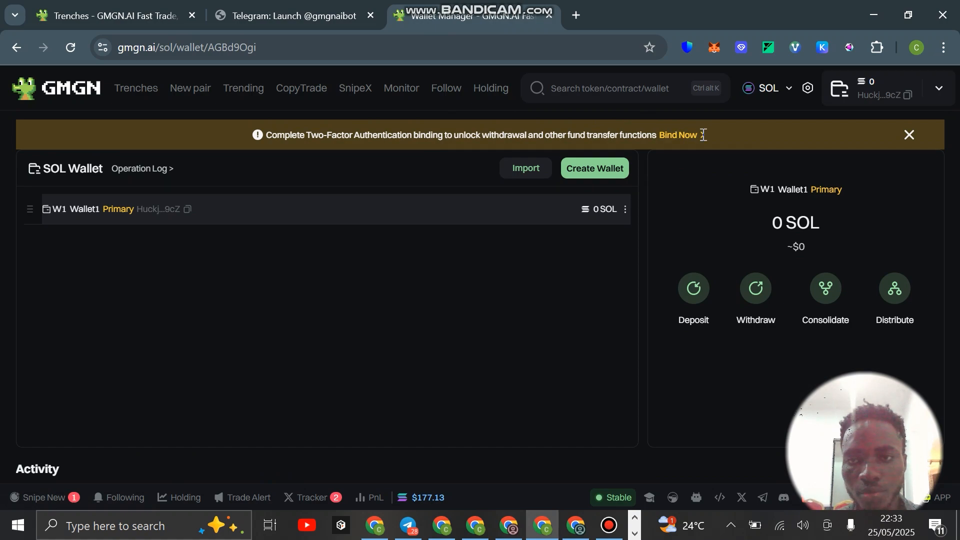
mouse_move(741, 204)
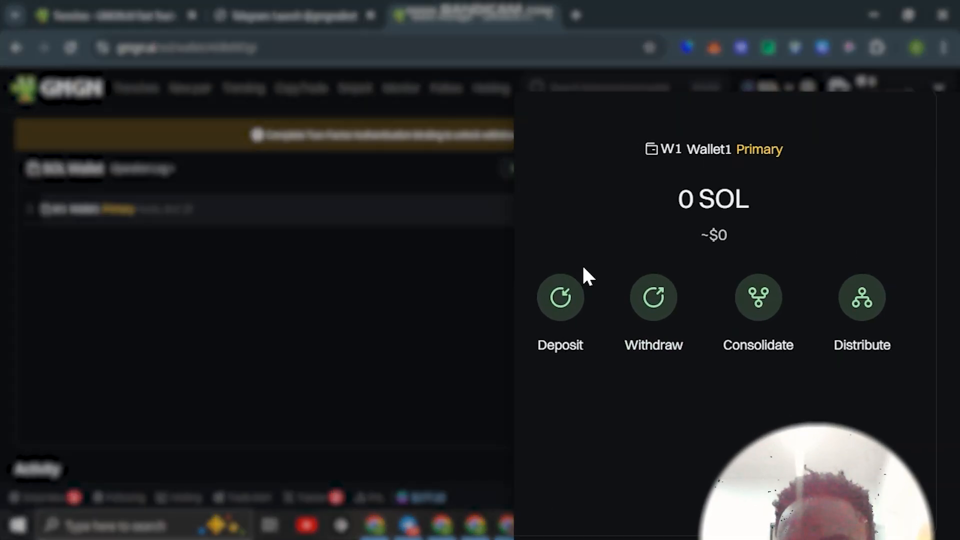
mouse_move(653, 298)
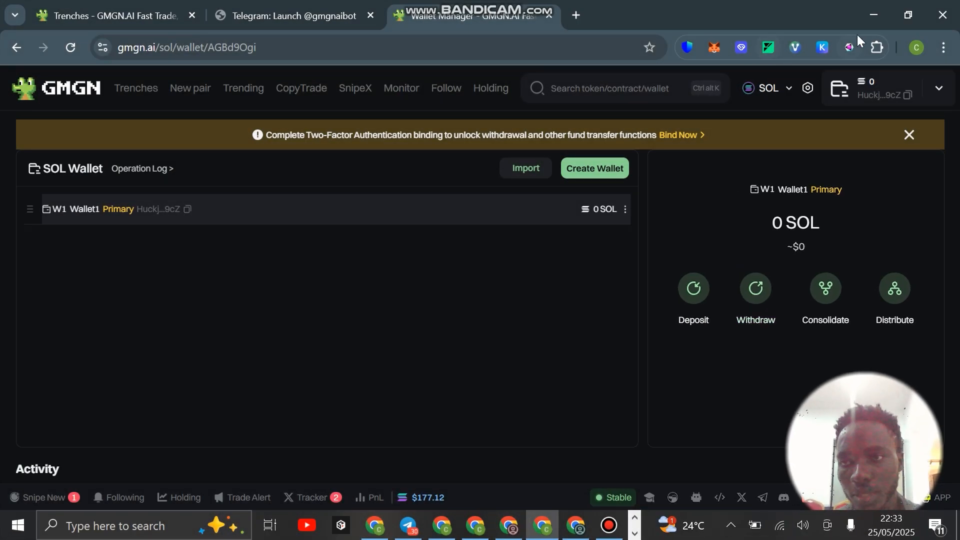
mouse_move(500, 195)
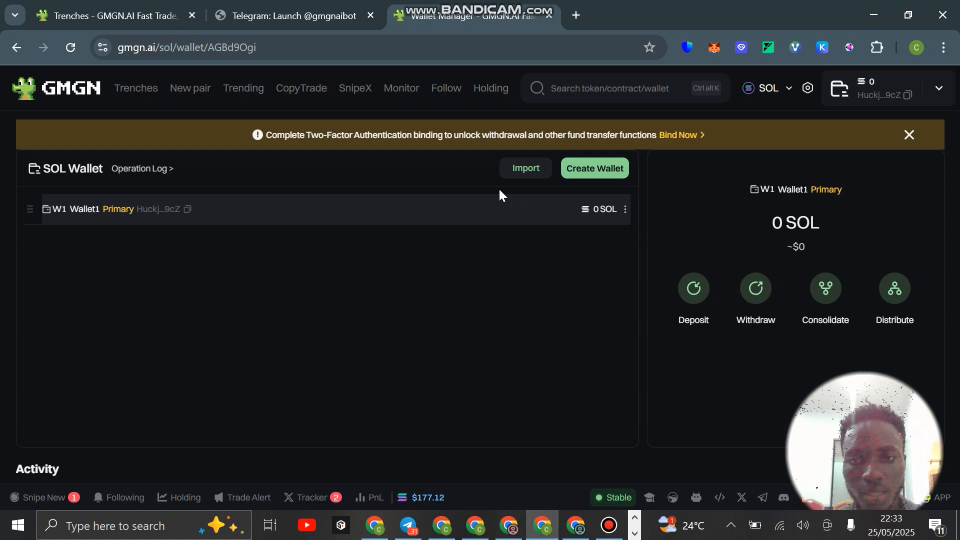
mouse_move(502, 150)
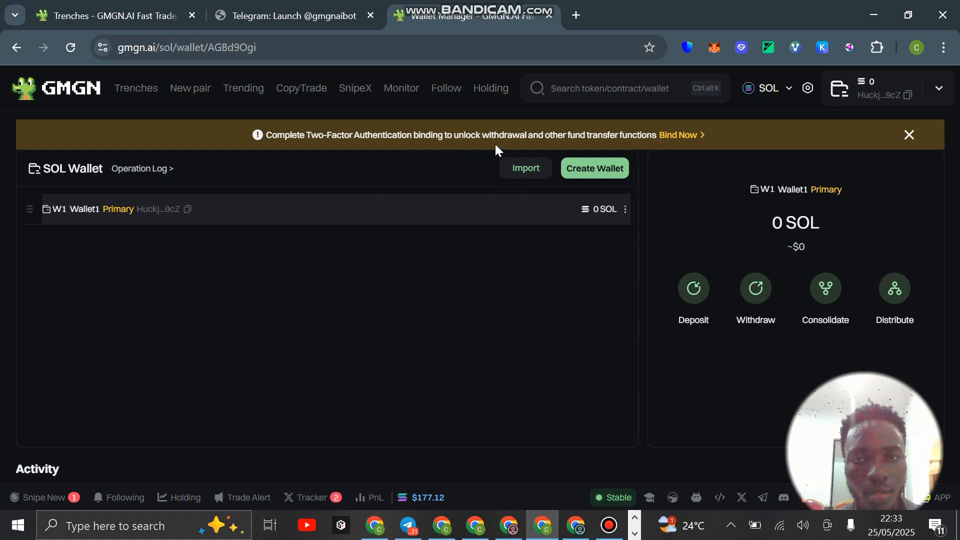
mouse_move(722, 262)
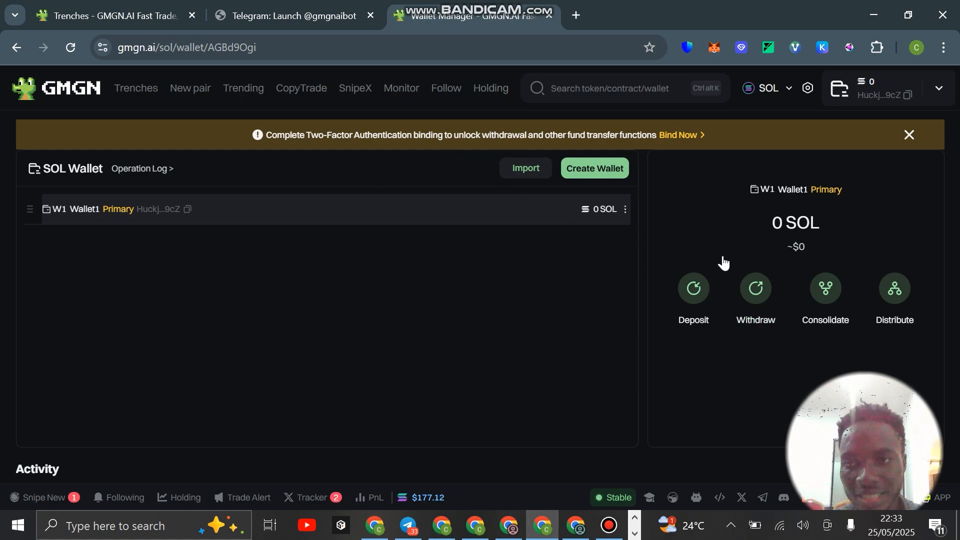
mouse_move(766, 248)
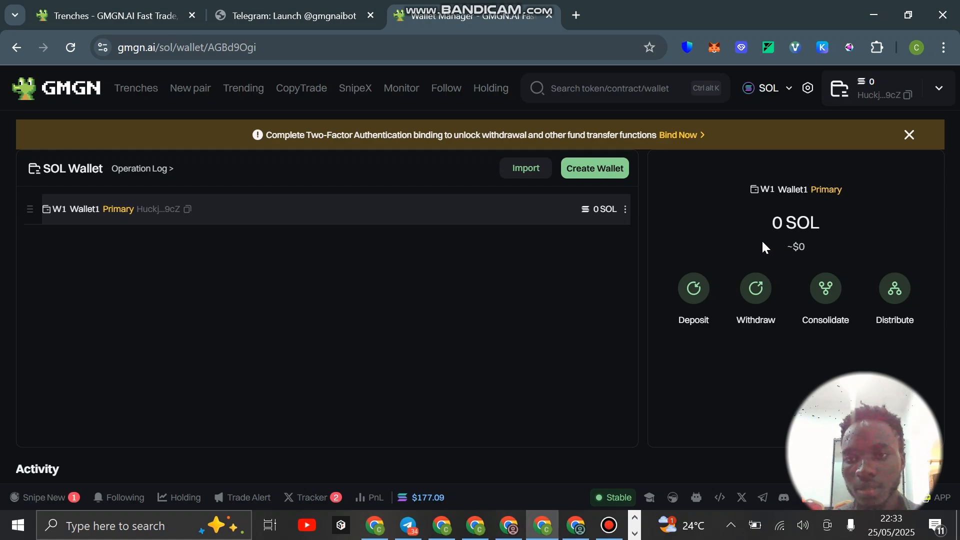
mouse_move(596, 178)
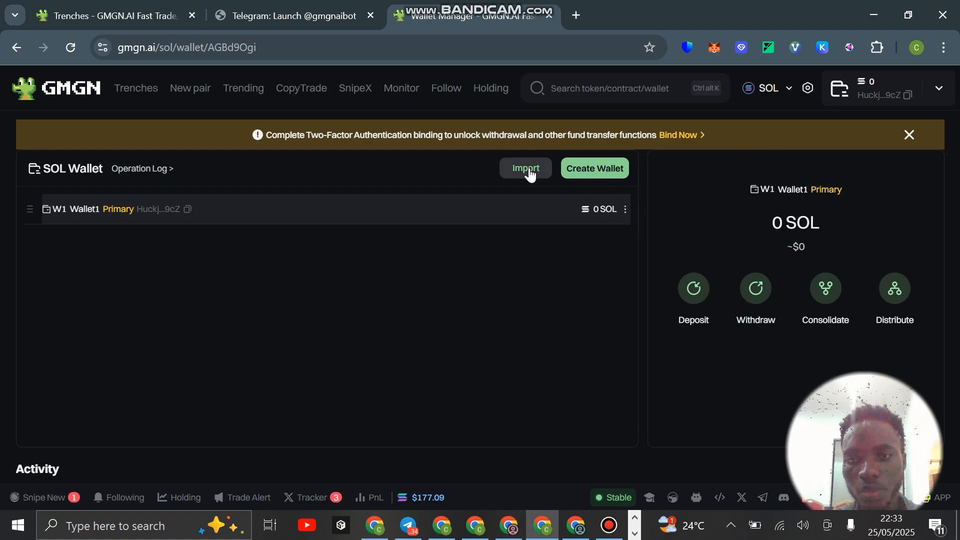
mouse_move(767, 48)
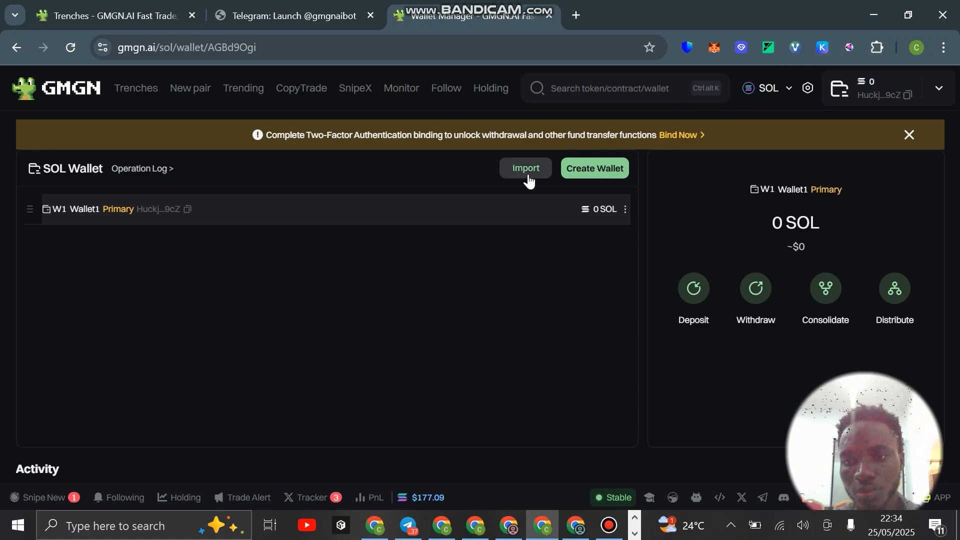
mouse_move(546, 231)
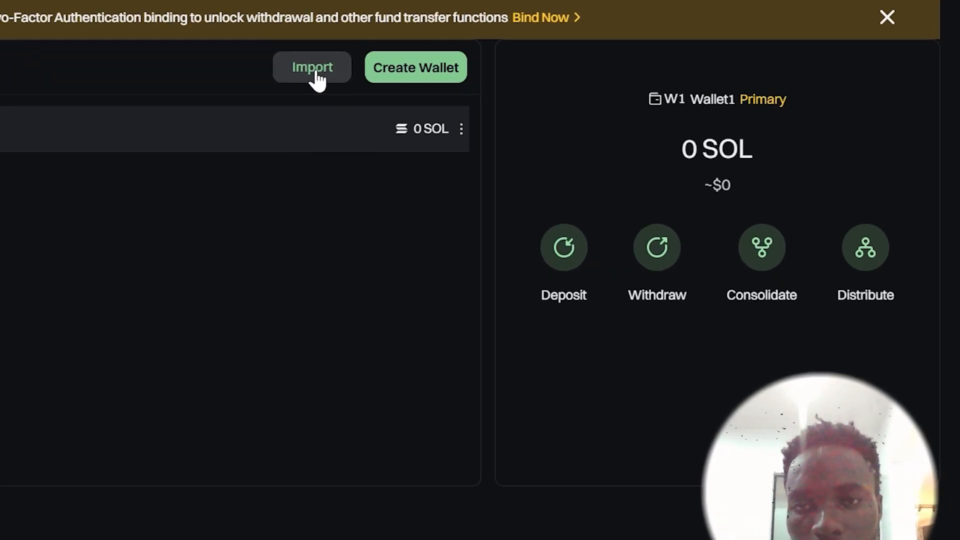
click(312, 67)
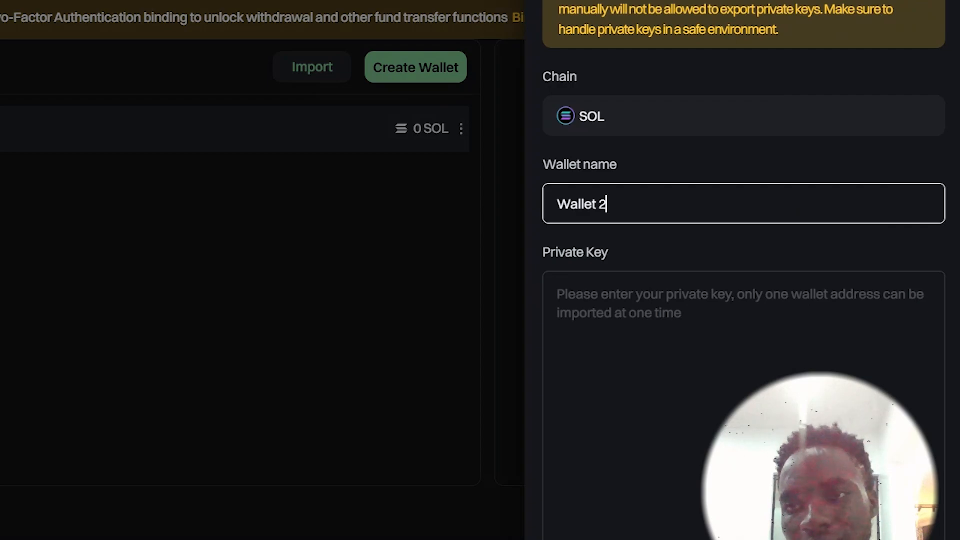
mouse_move(347, 171)
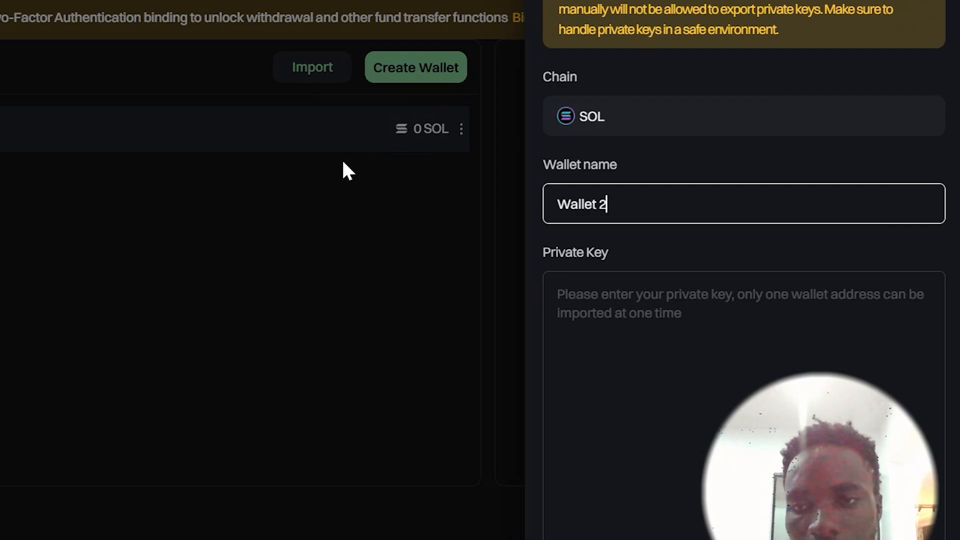
mouse_move(334, 231)
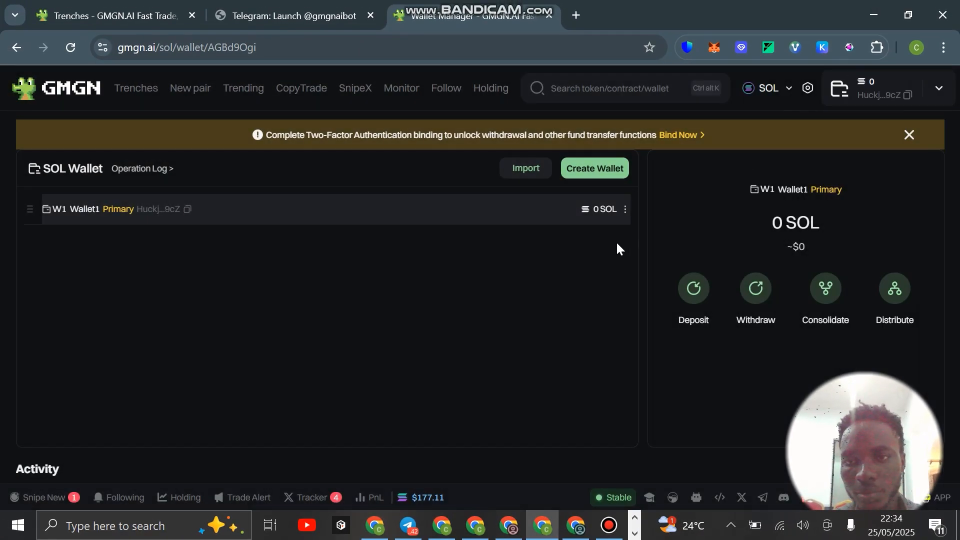
mouse_move(795, 191)
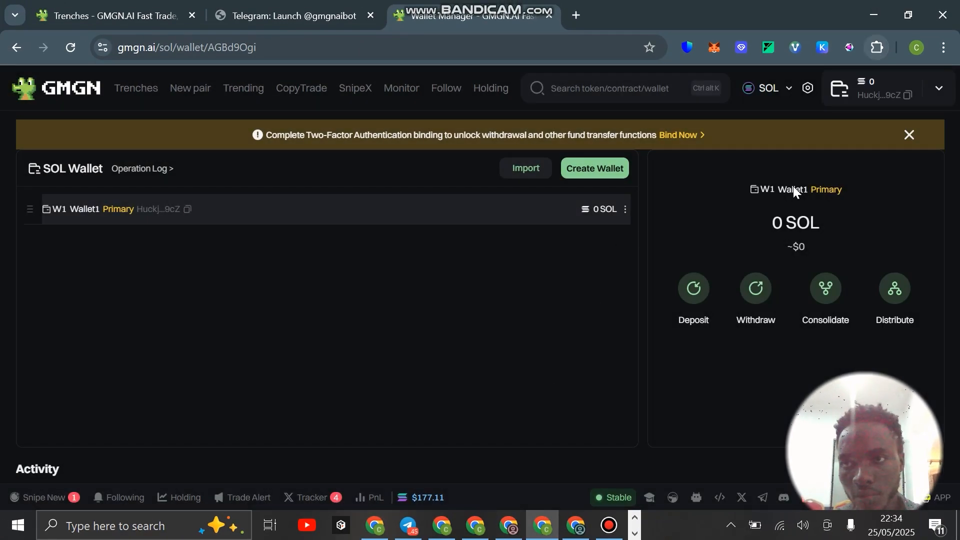
mouse_move(701, 203)
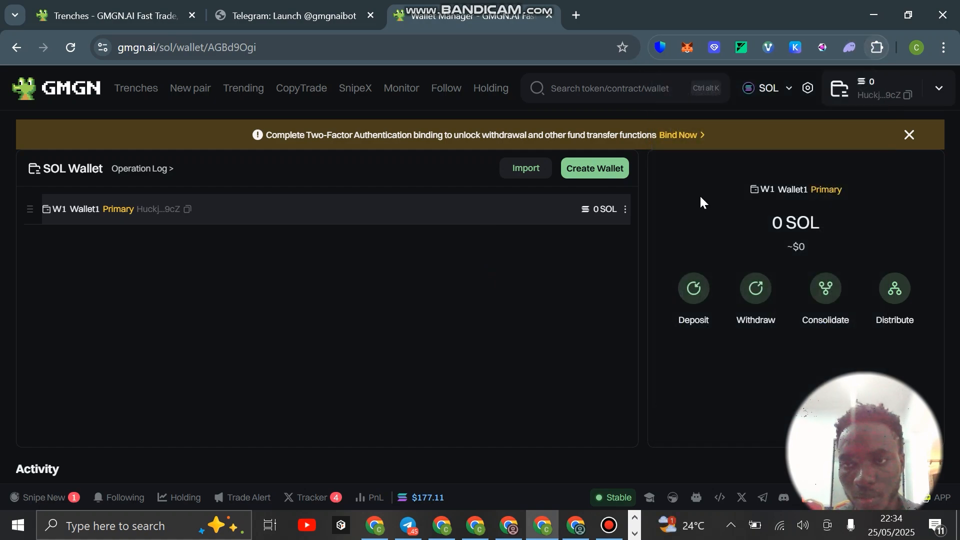
click(848, 47)
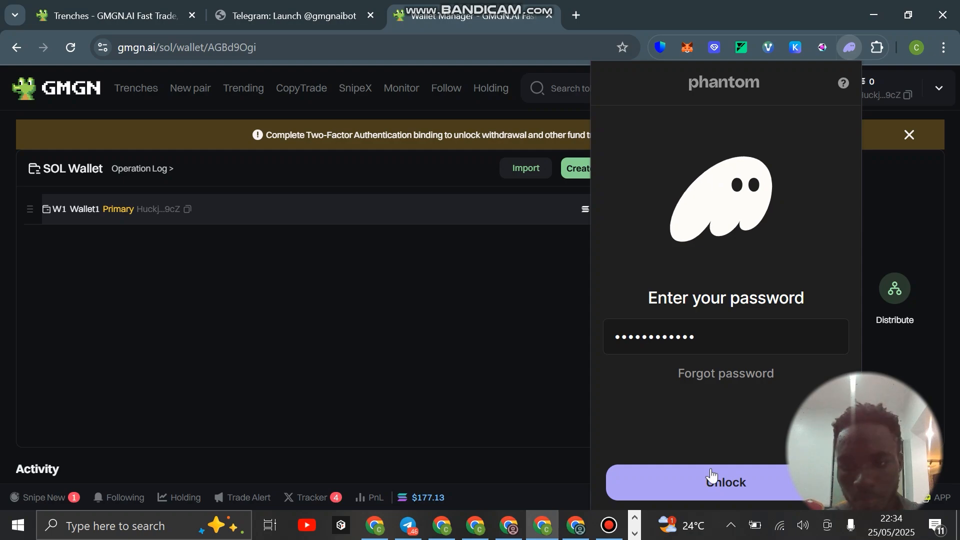
click(725, 482)
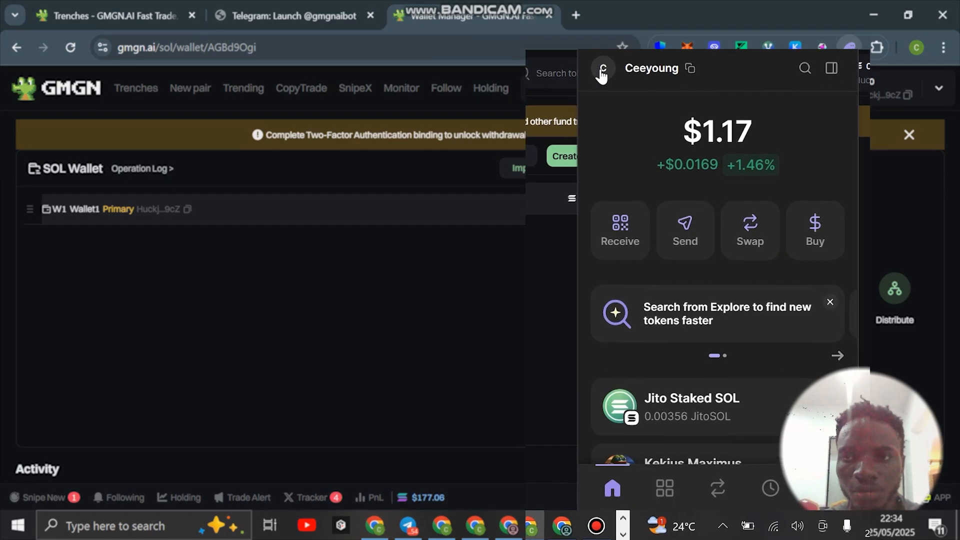
click(603, 73)
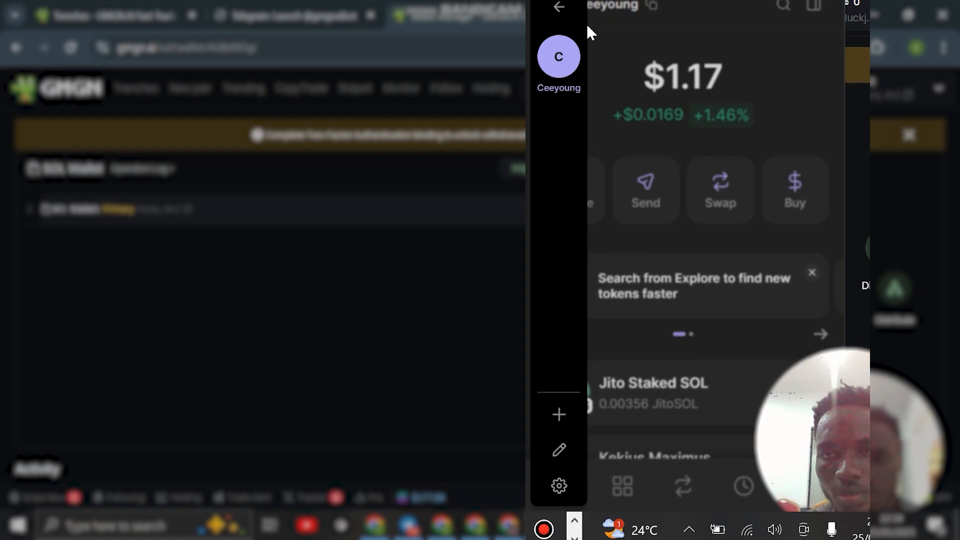
click(558, 485)
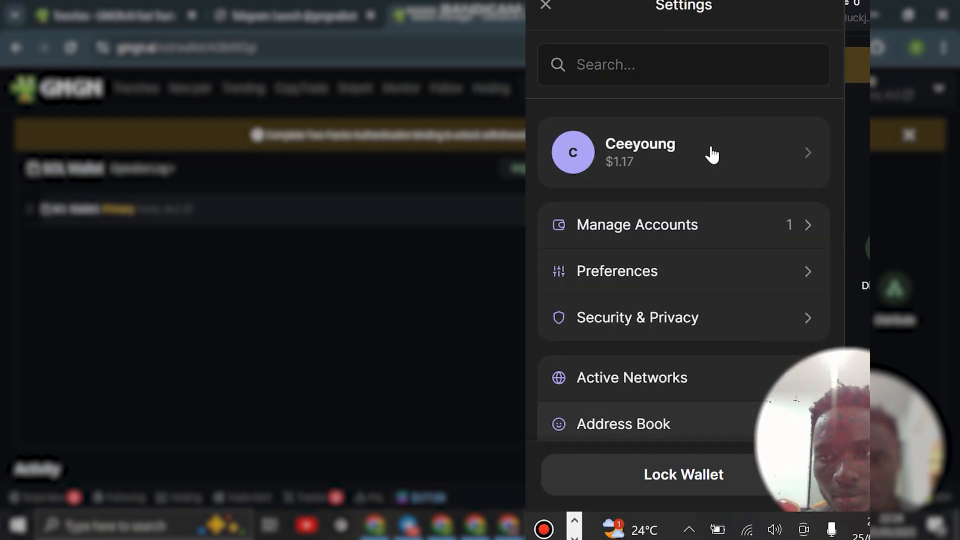
mouse_move(656, 324)
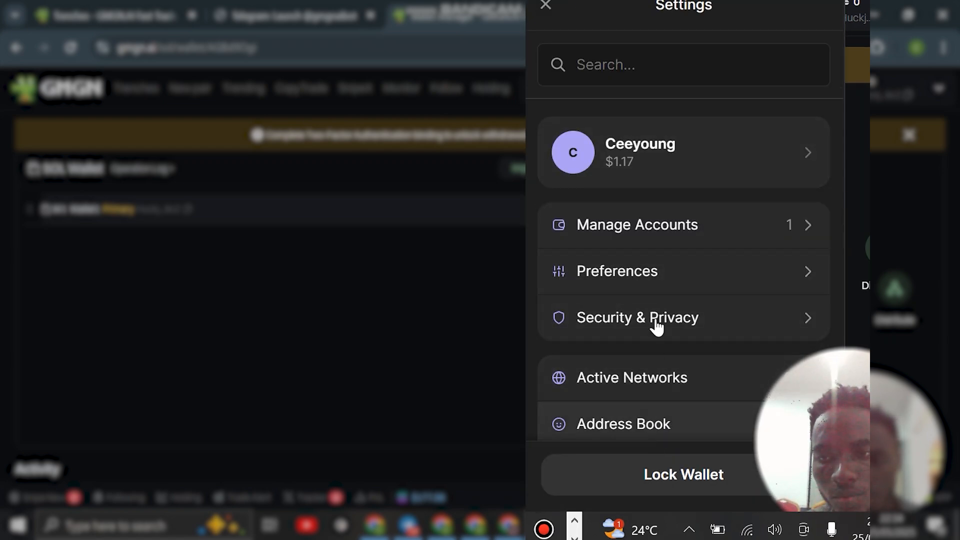
click(545, 6)
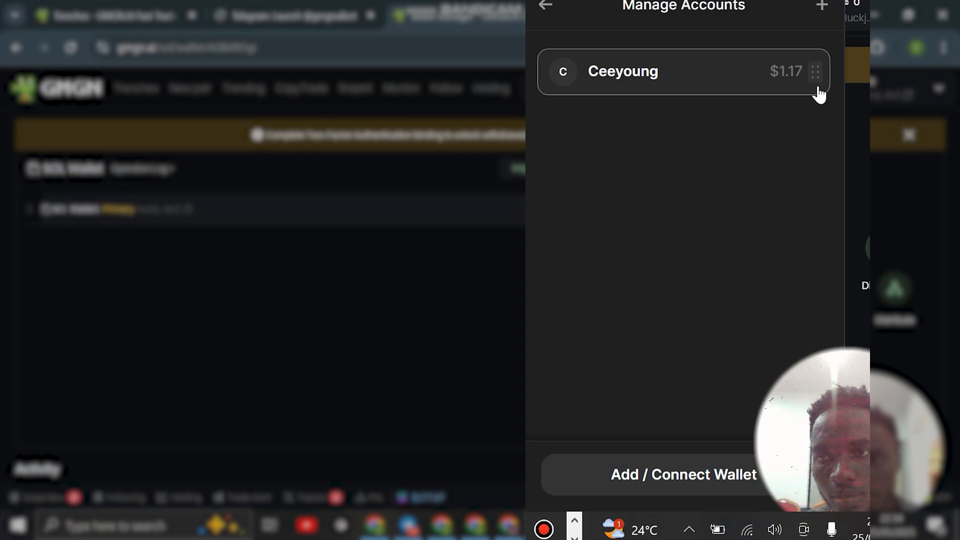
click(814, 71)
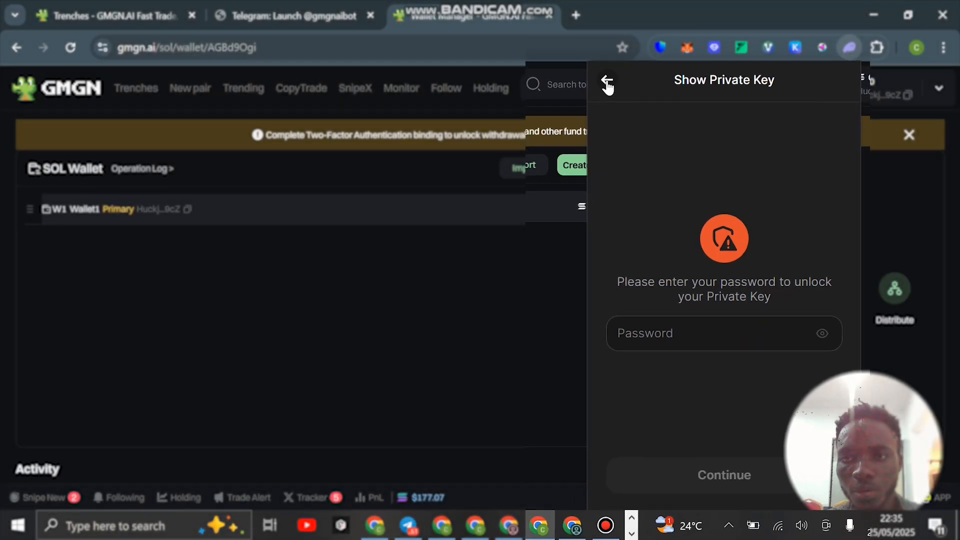
click(607, 83)
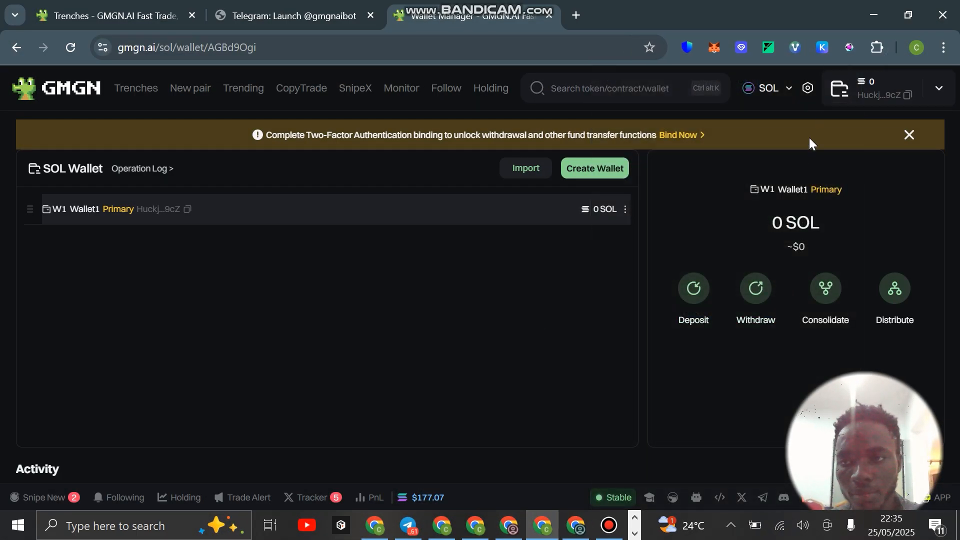
- Dismiss the import form and start a withdrawal from the Wallet1 card
click(526, 168)
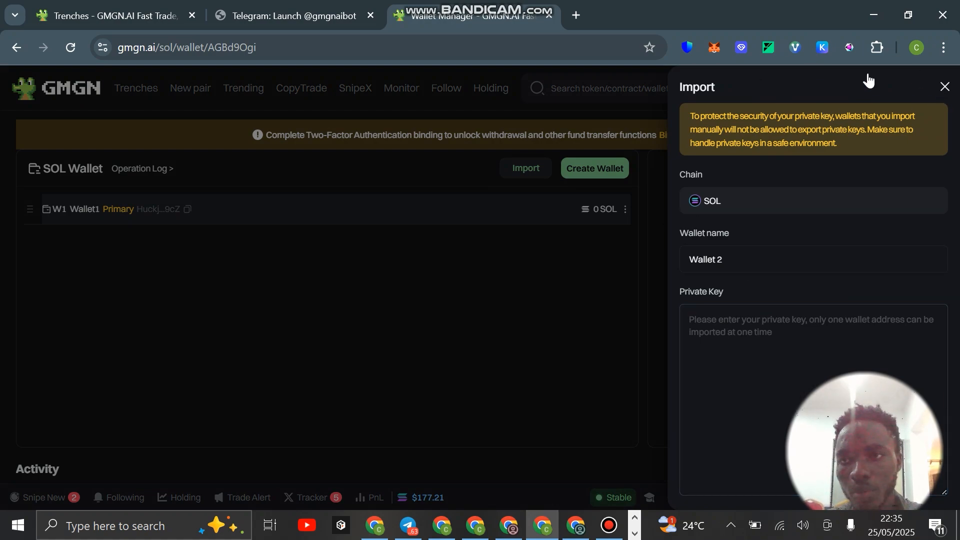
click(944, 86)
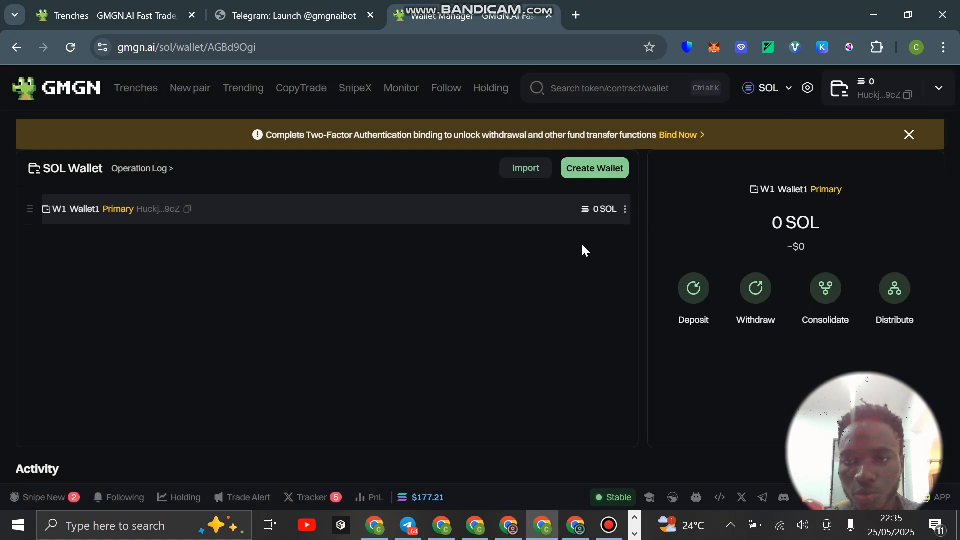
mouse_move(639, 268)
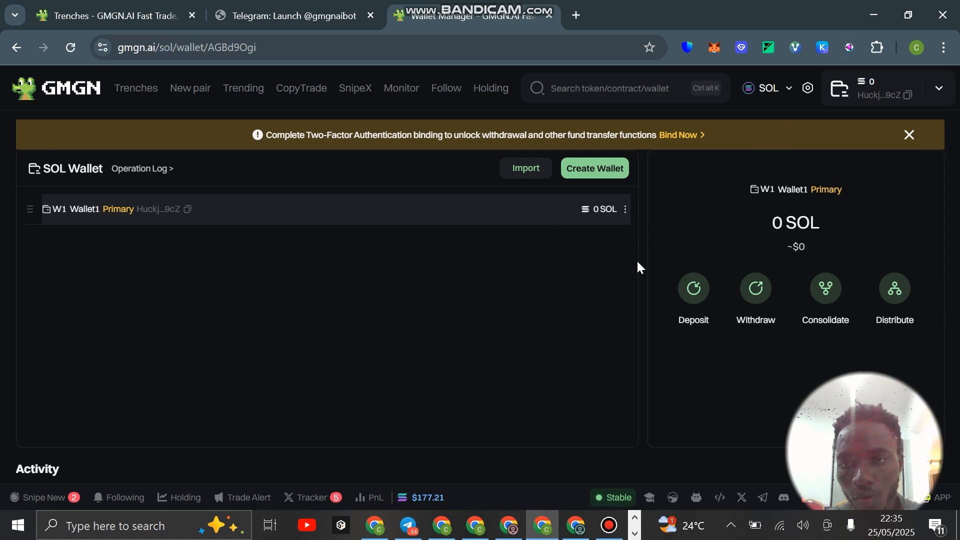
mouse_move(790, 176)
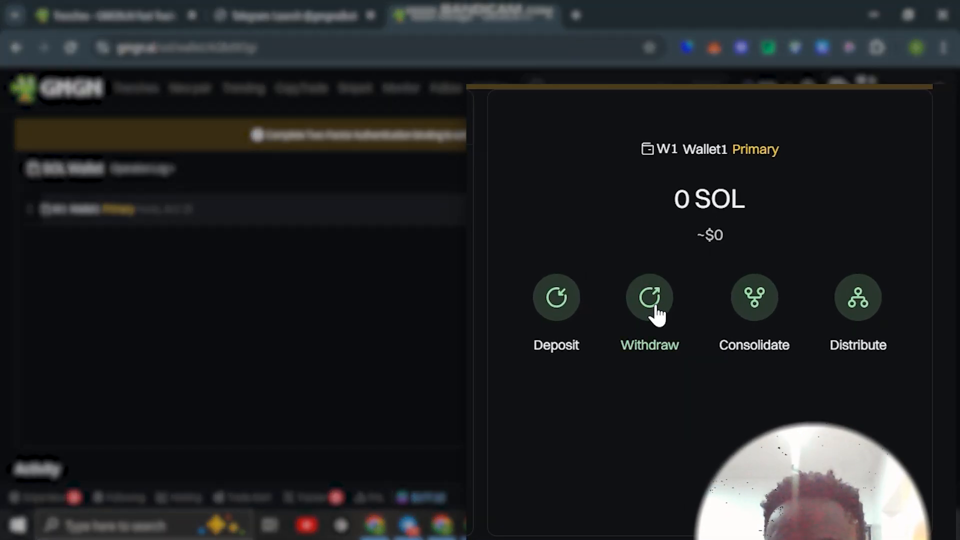
click(648, 298)
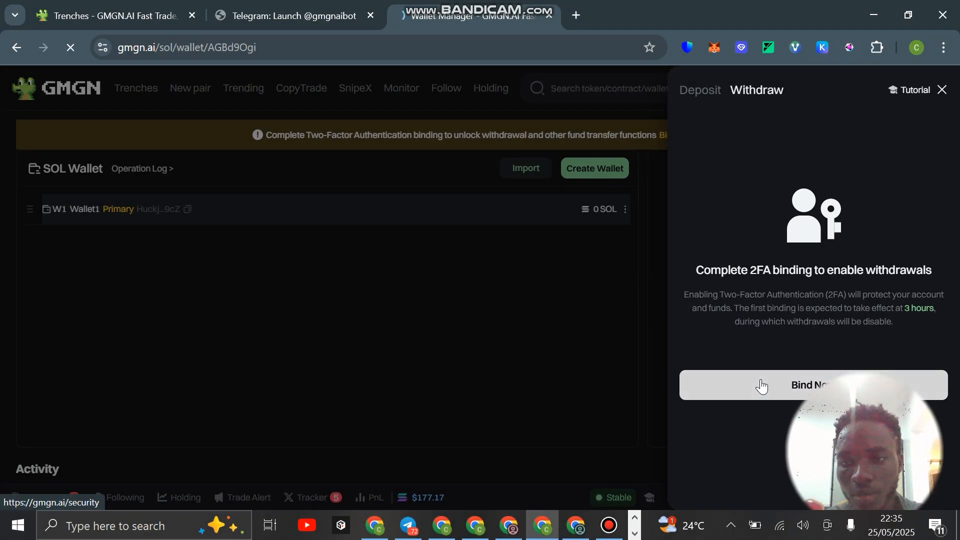
click(809, 384)
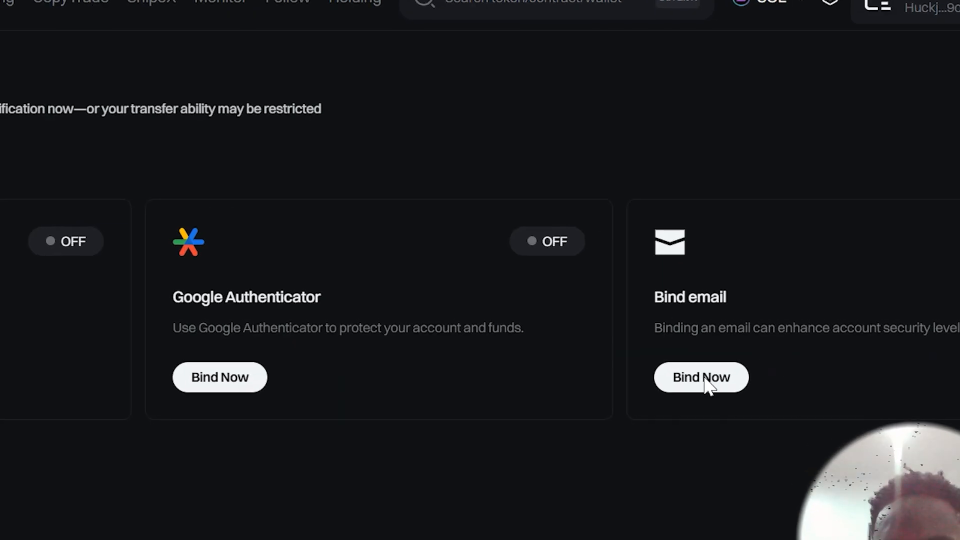
click(700, 377)
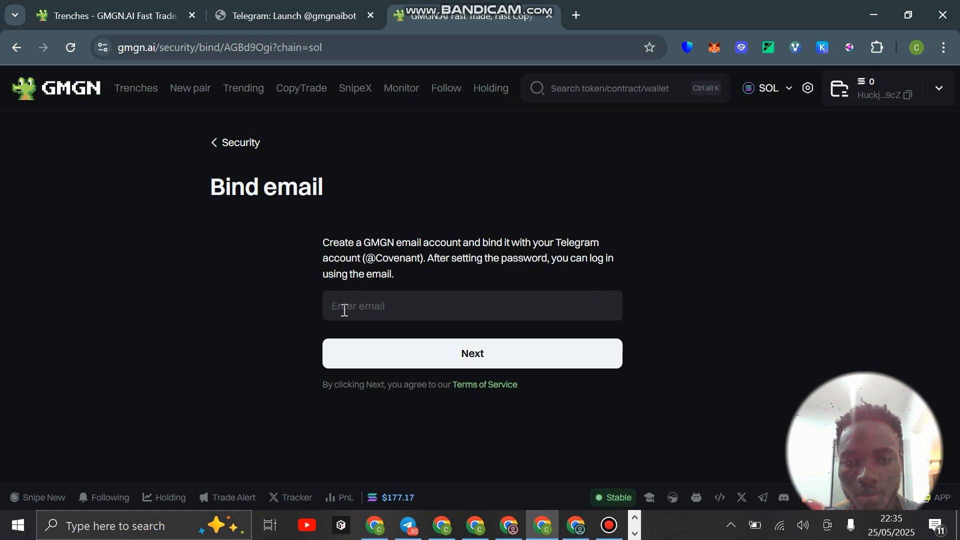
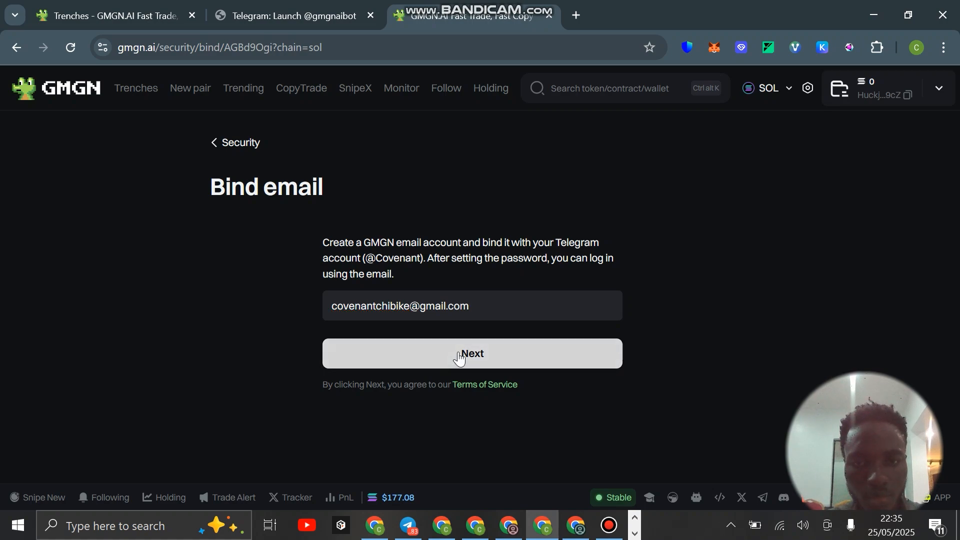
click(472, 353)
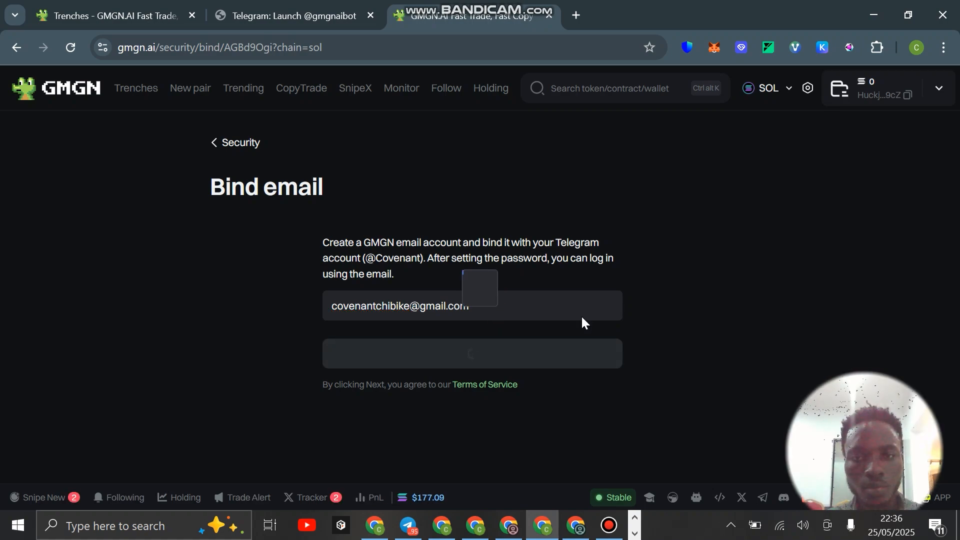
click(471, 353)
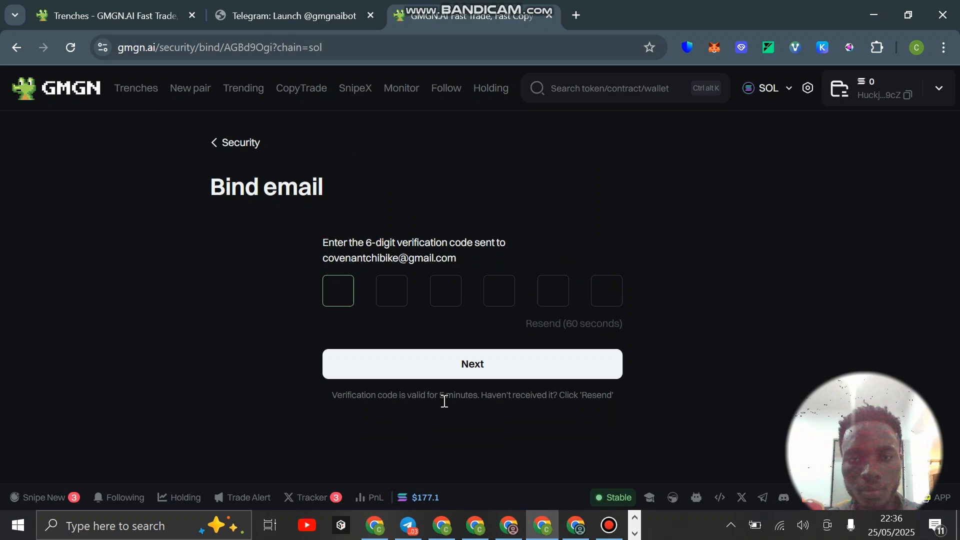
mouse_move(444, 525)
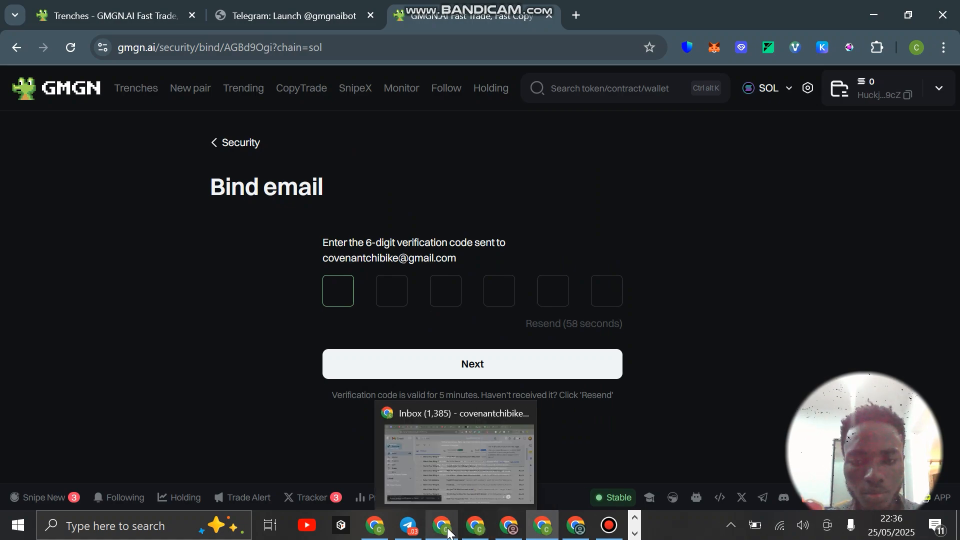
- Fetch the GMGN verification code from the Gmail inbox and submit it on the Bind email page
click(459, 459)
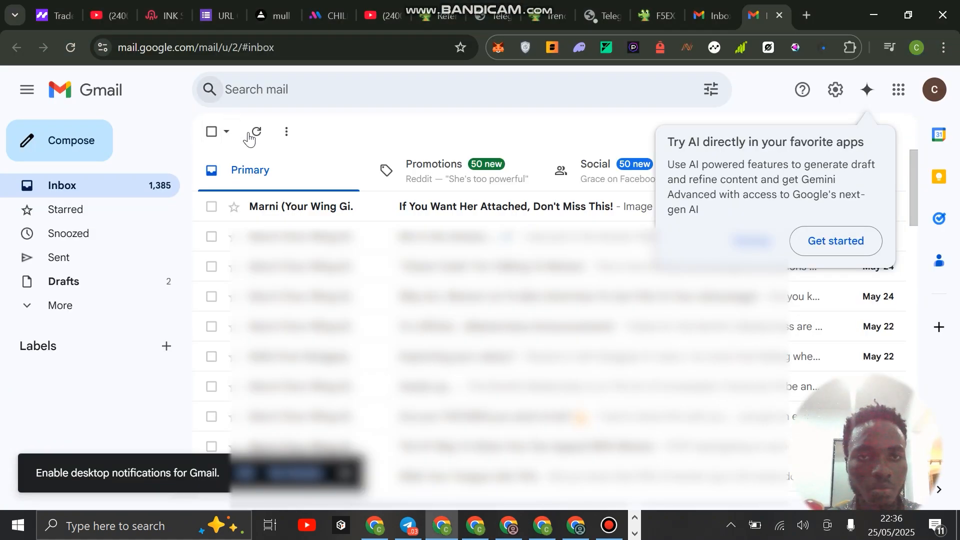
click(256, 131)
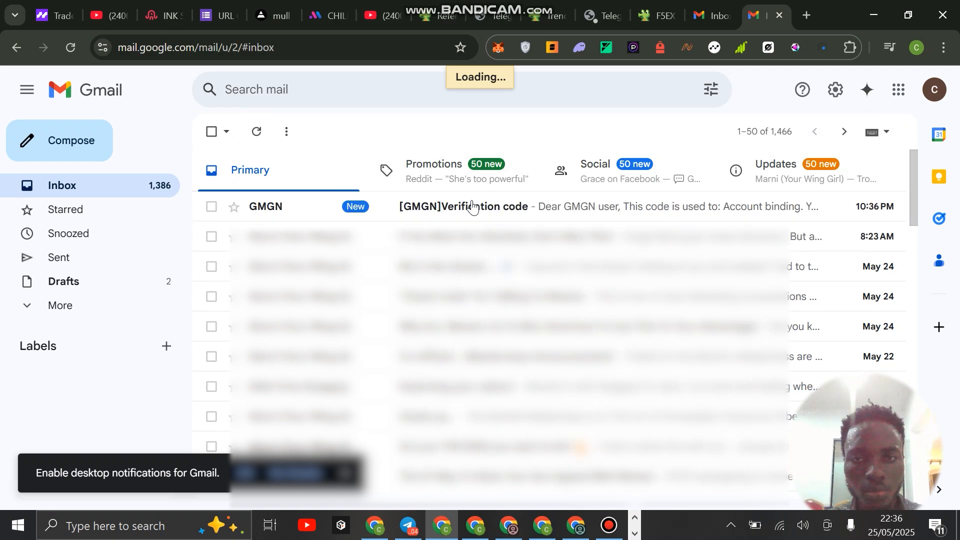
click(465, 206)
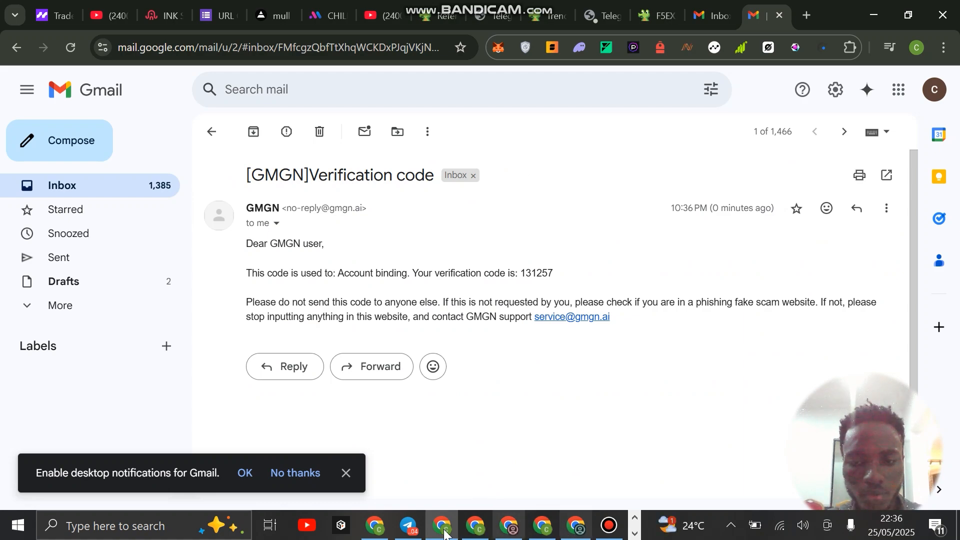
mouse_move(541, 525)
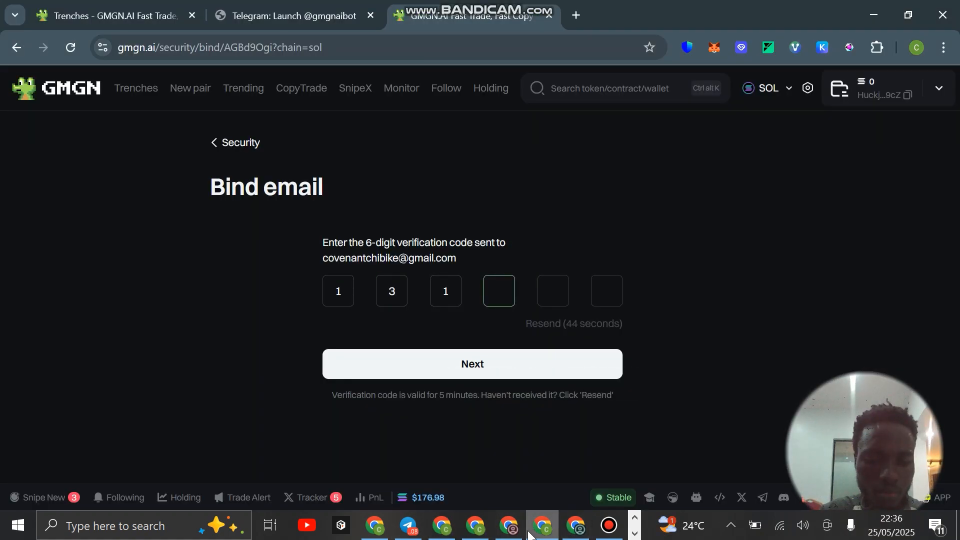
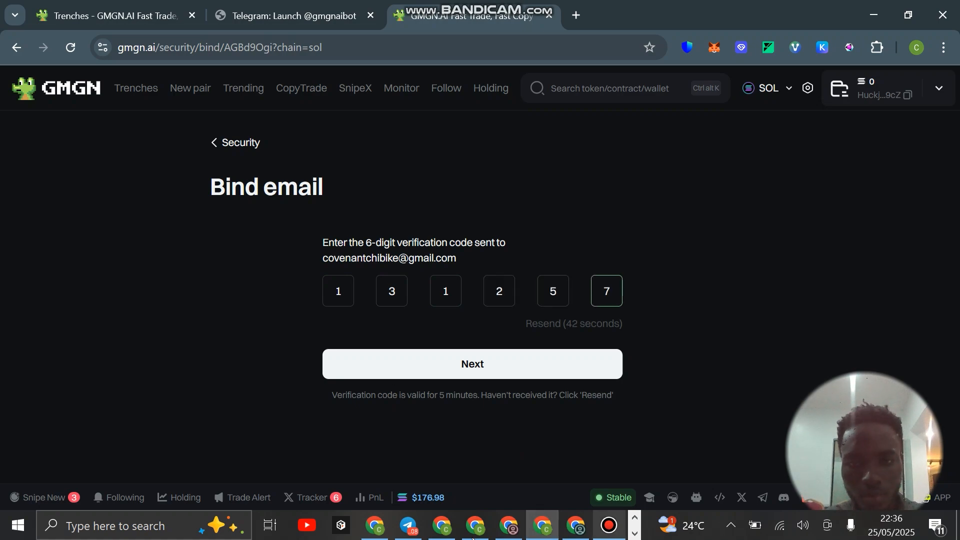
click(471, 364)
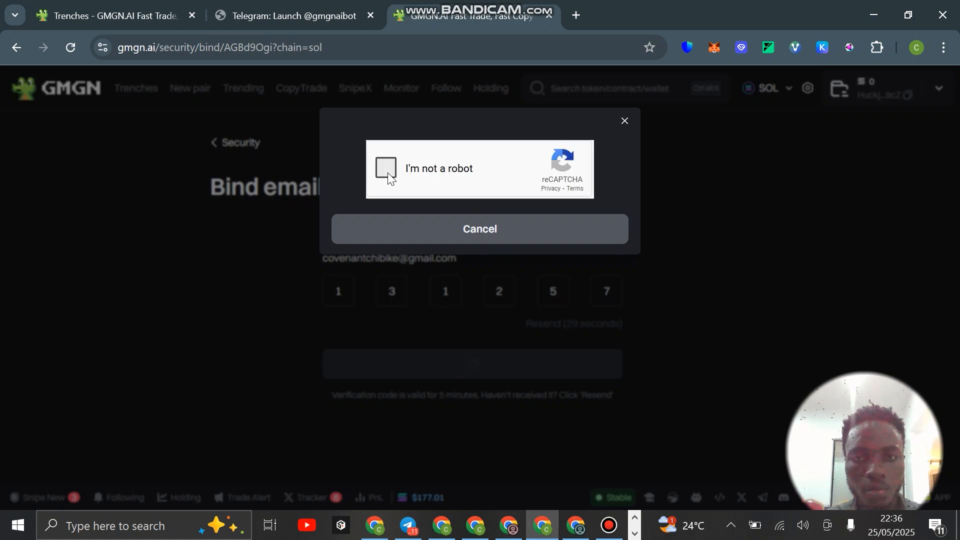
- Pass the reCAPTCHA by selecting the stair images and verifying
click(385, 168)
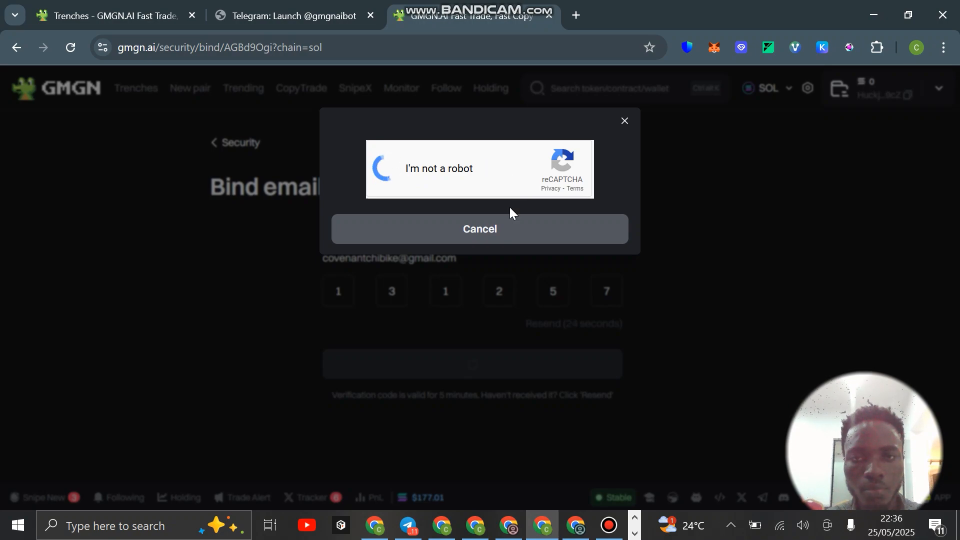
click(382, 168)
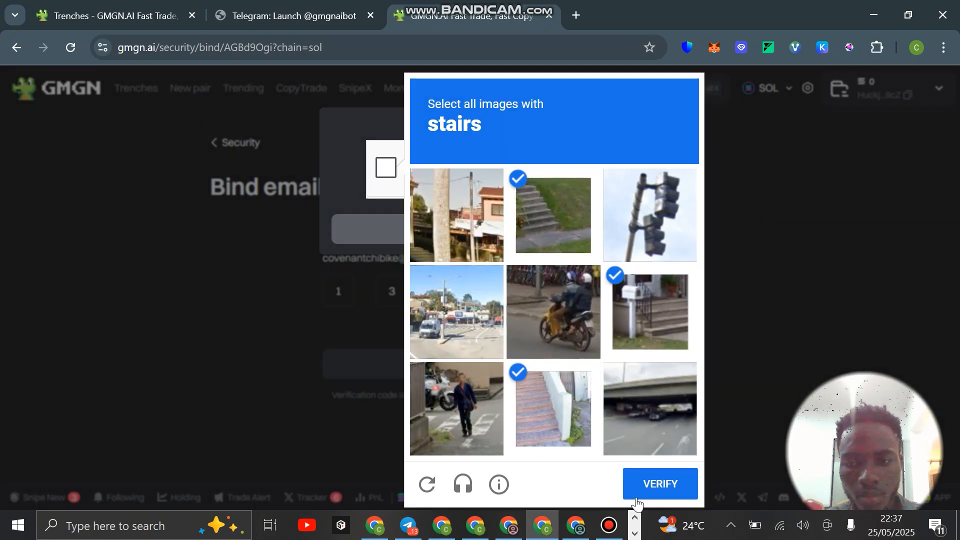
click(659, 483)
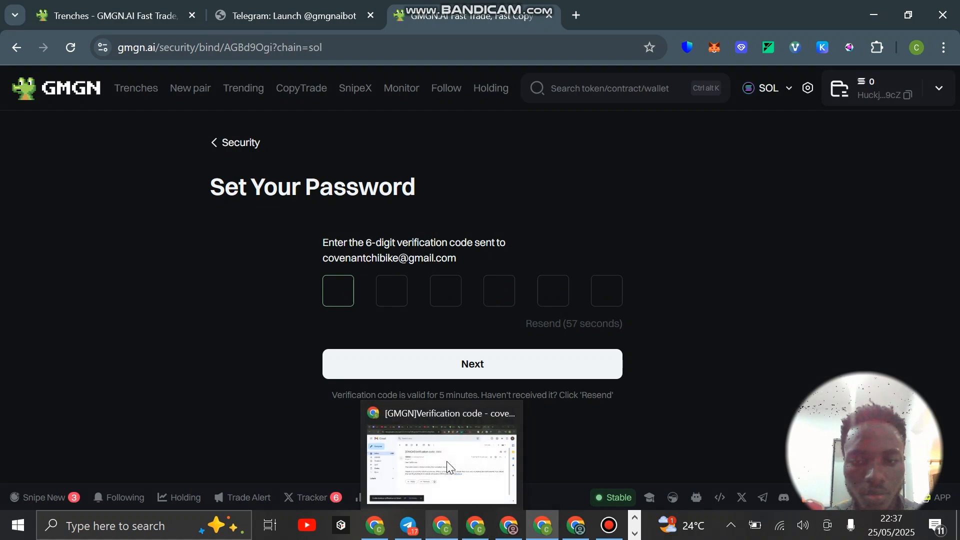
click(440, 456)
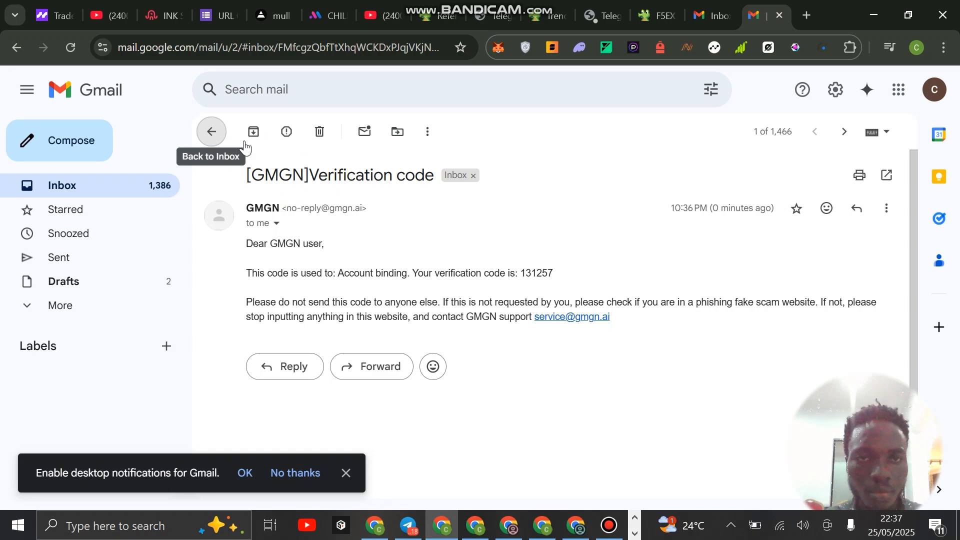
click(211, 131)
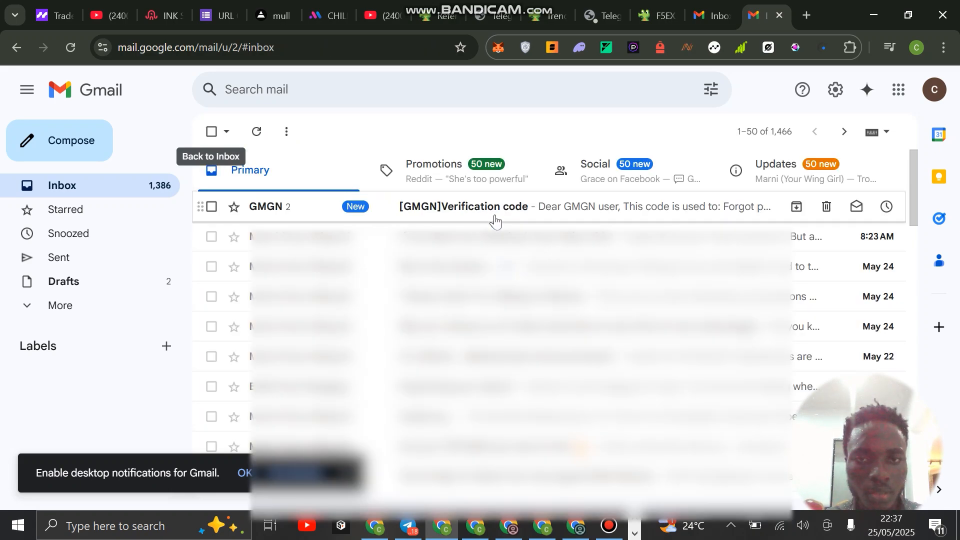
click(465, 206)
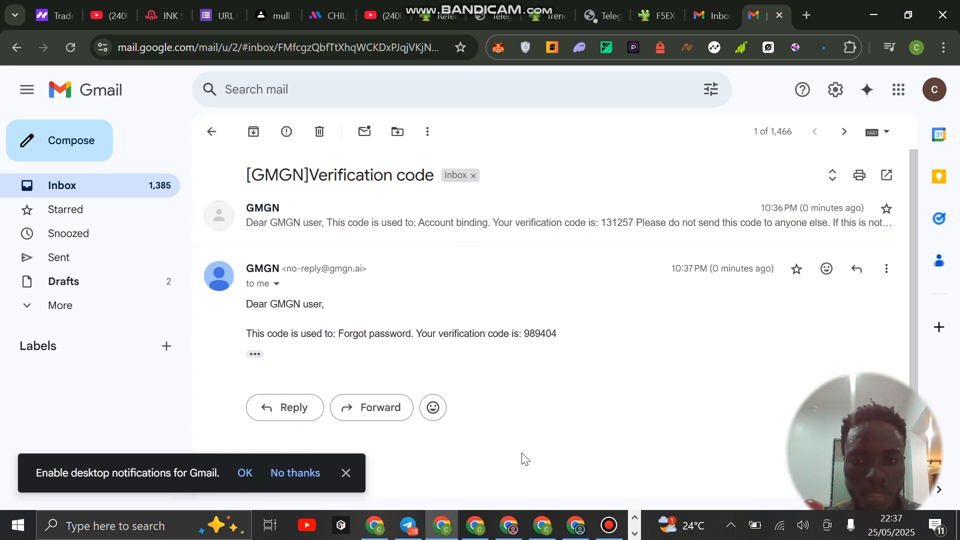
mouse_move(542, 525)
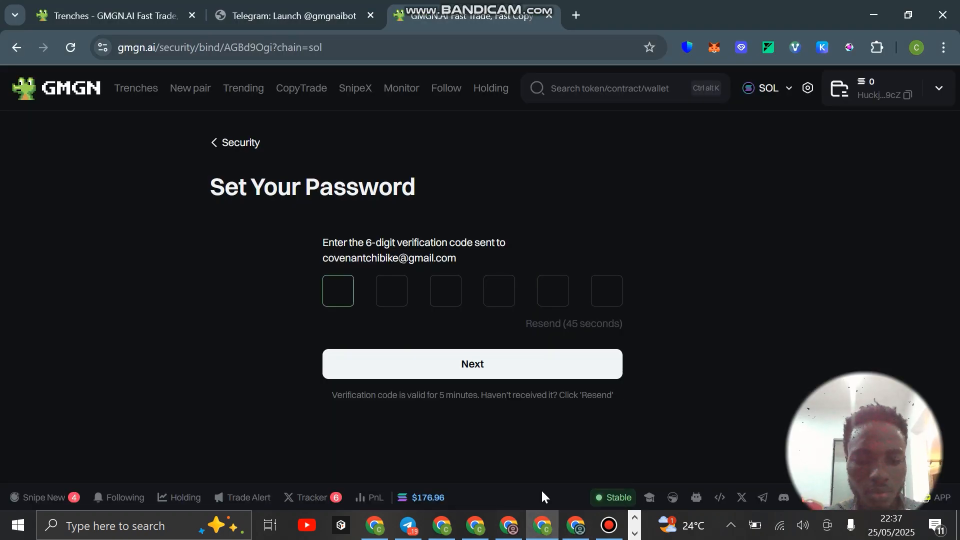
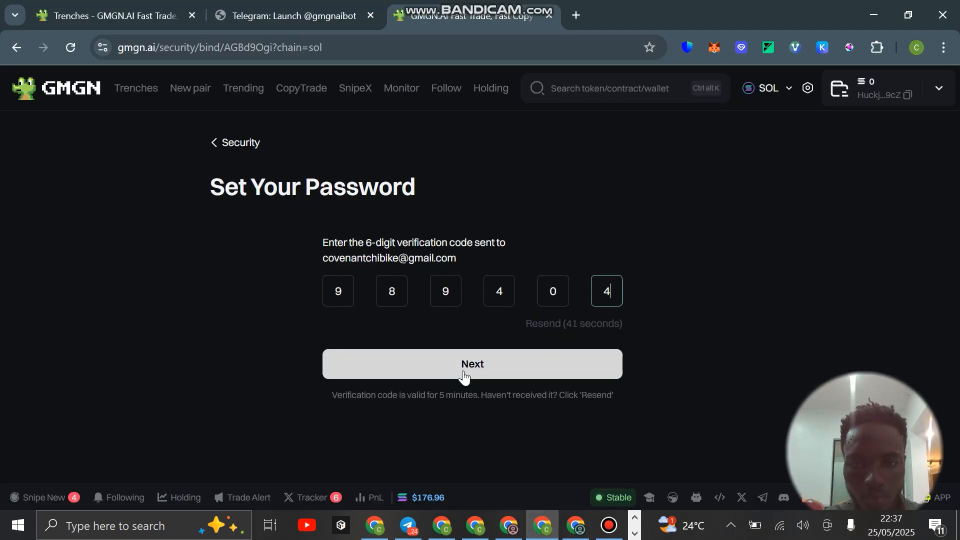
click(471, 363)
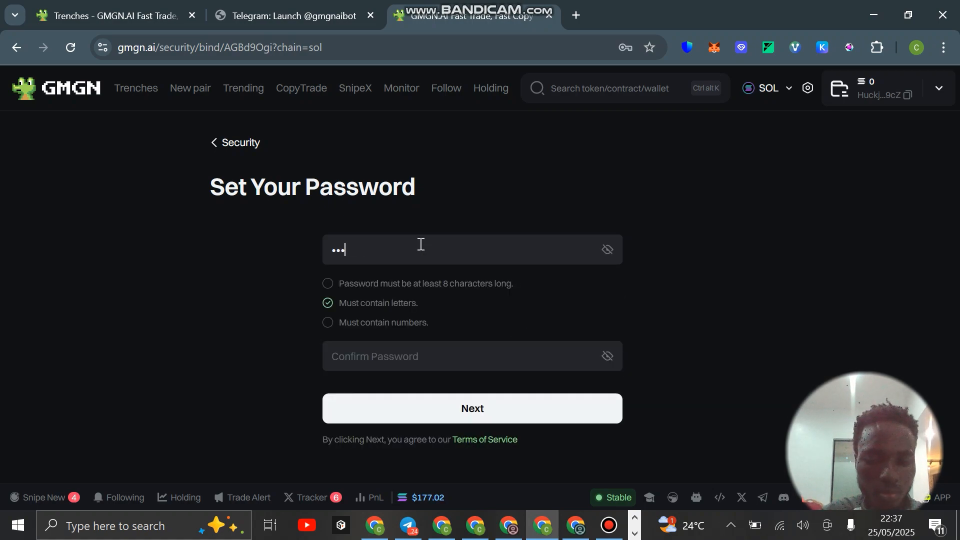
- Set and confirm the new account password, completing the email binding, and return to the GMGN bot chat
text(password)
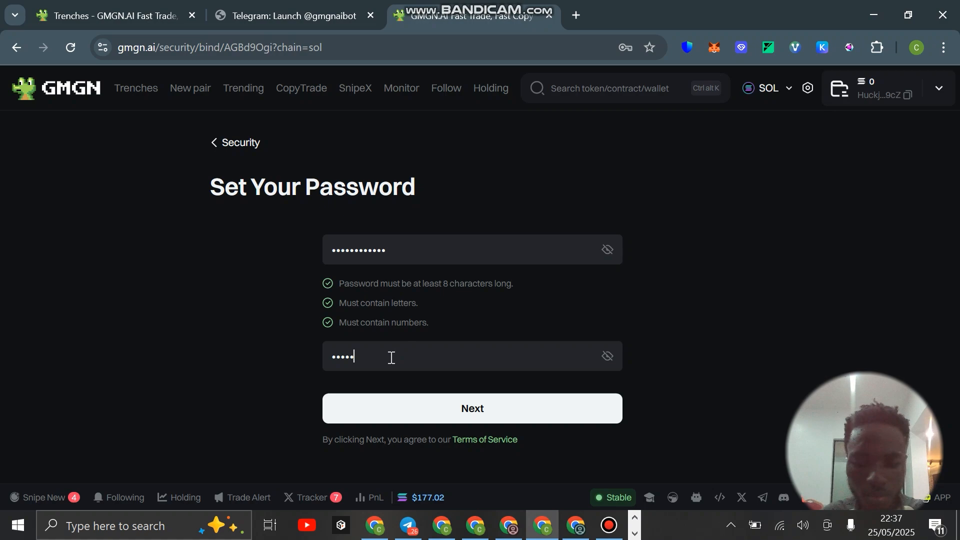
click(472, 408)
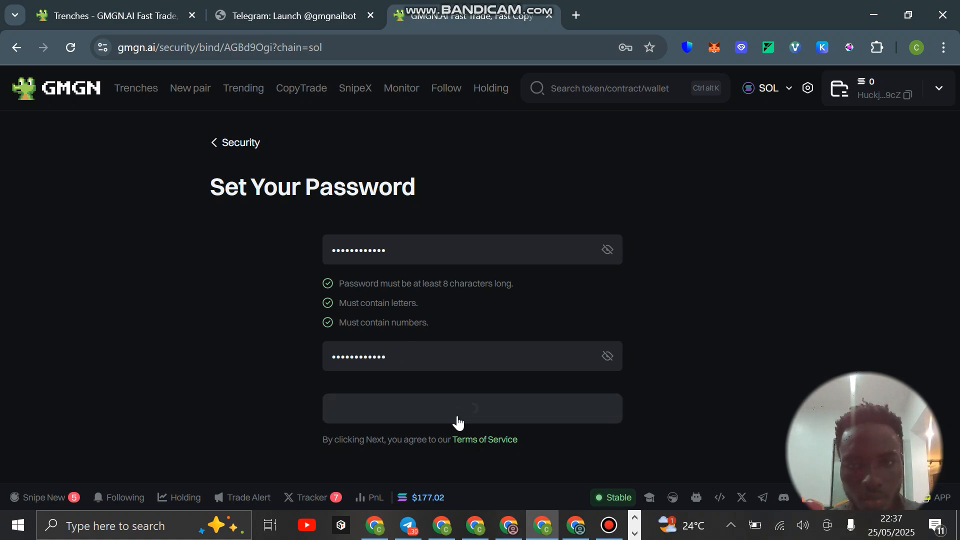
click(471, 408)
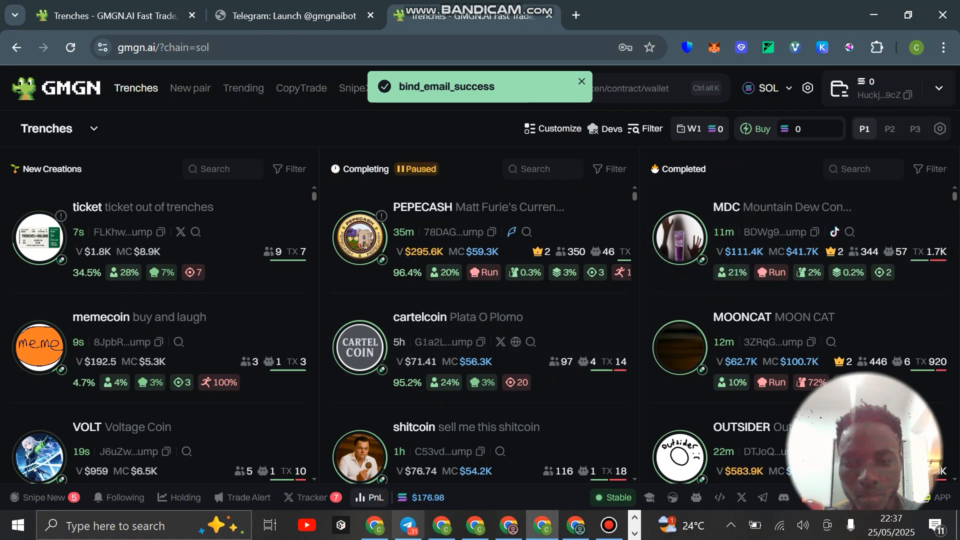
click(405, 526)
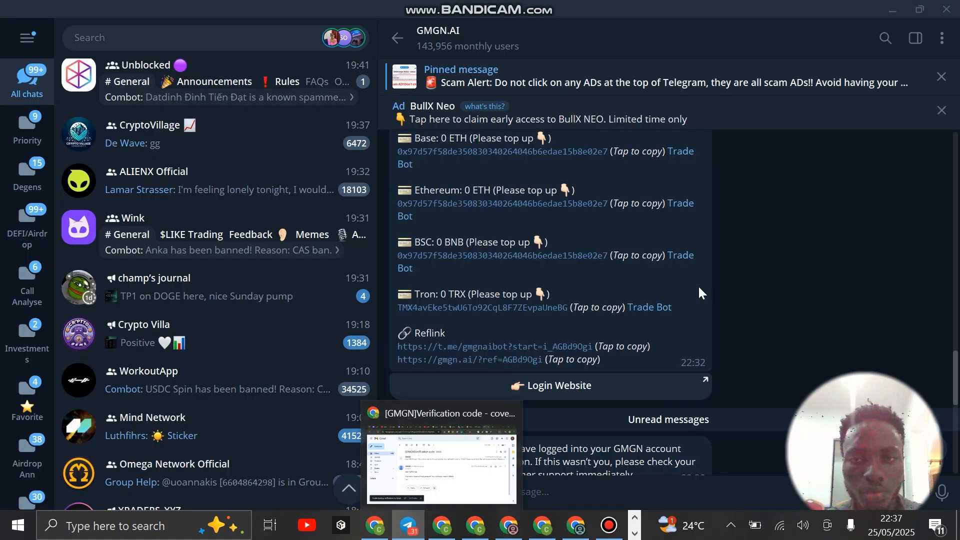
- Switch from the GMGN.AI chat to the GMGN Sniper Bot and enter its Setting menu
scroll(up, 3)
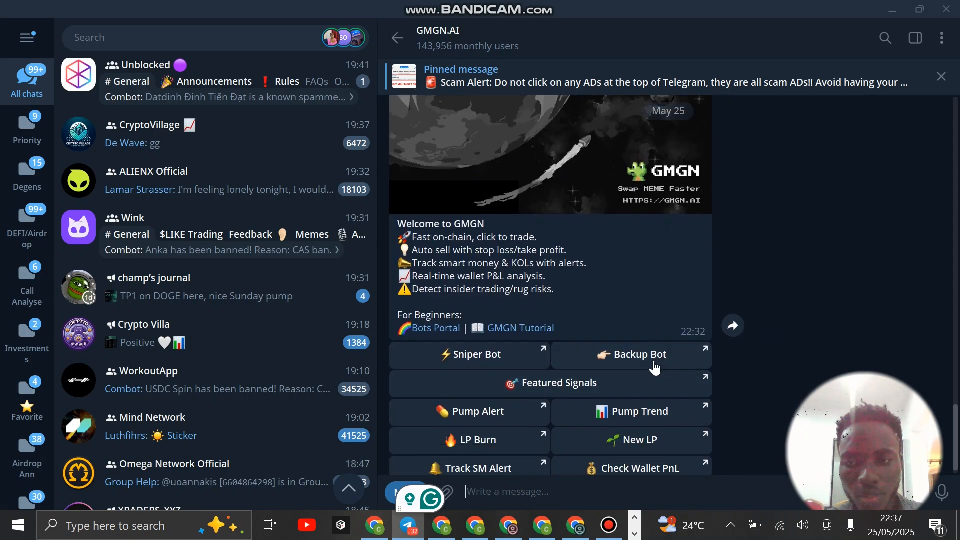
scroll(down, 3)
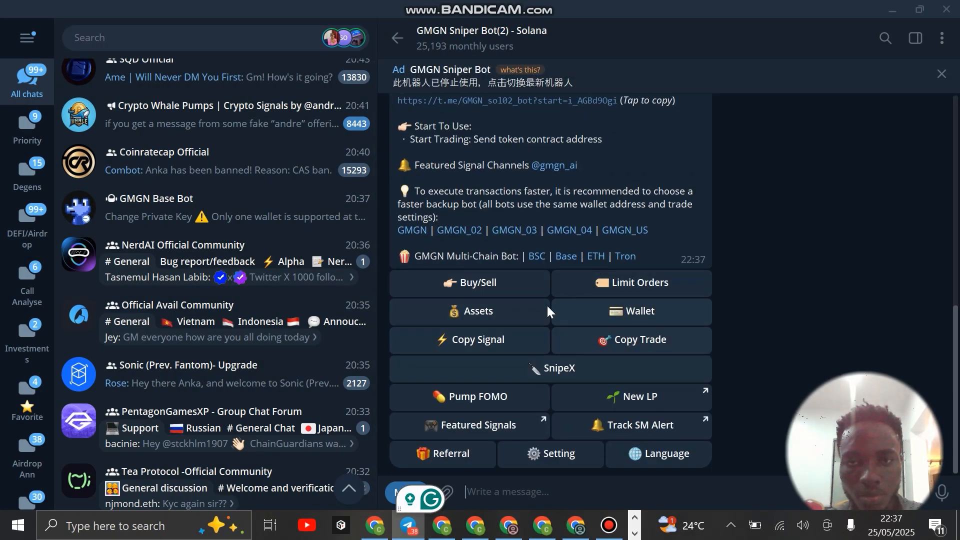
mouse_move(593, 317)
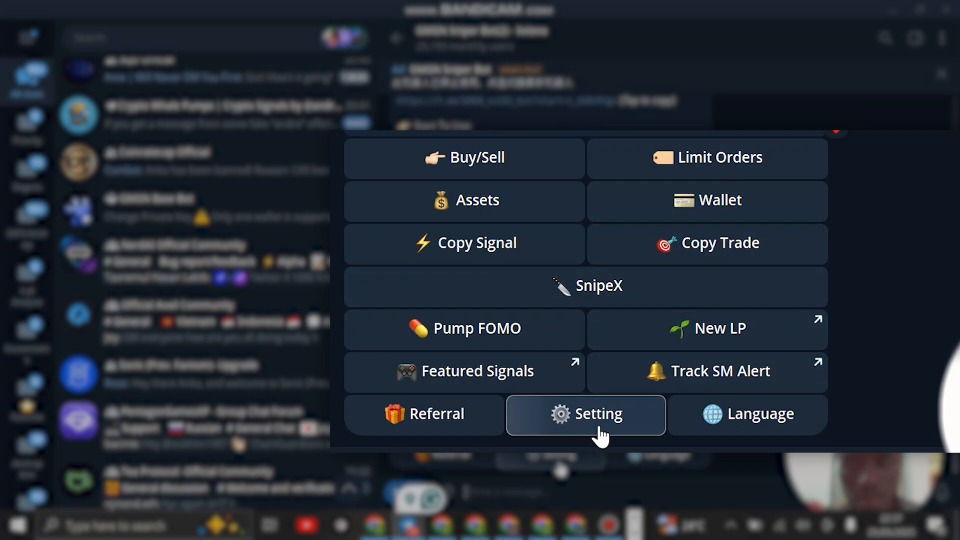
click(586, 414)
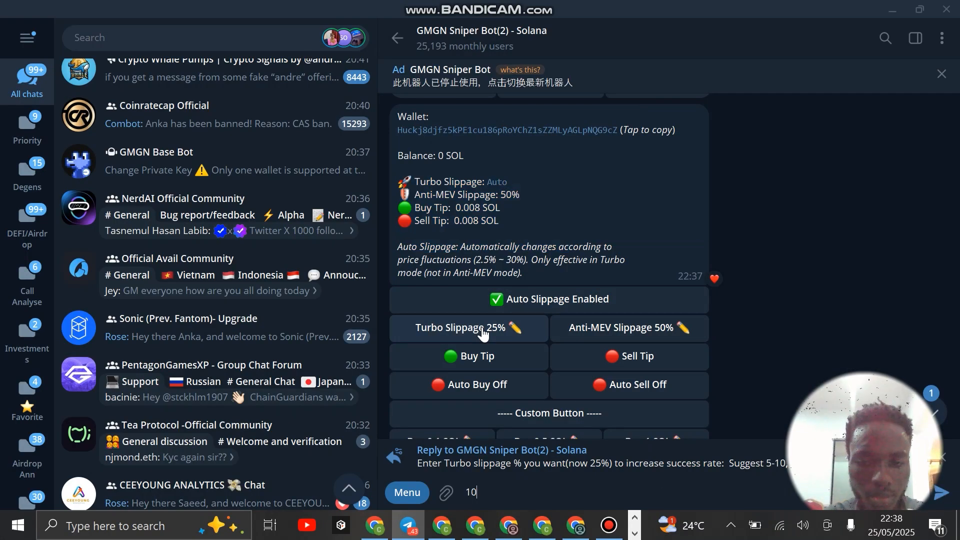
mouse_move(907, 351)
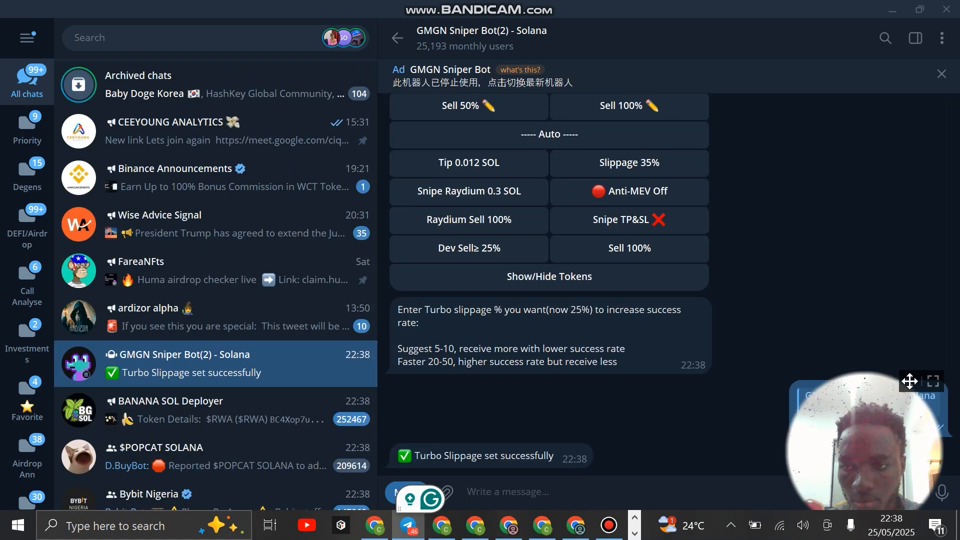
- Set the sniper bot's buy and sell tips to 0.002 SOL and start editing the 0.1 SOL buy amount
scroll(up, 3)
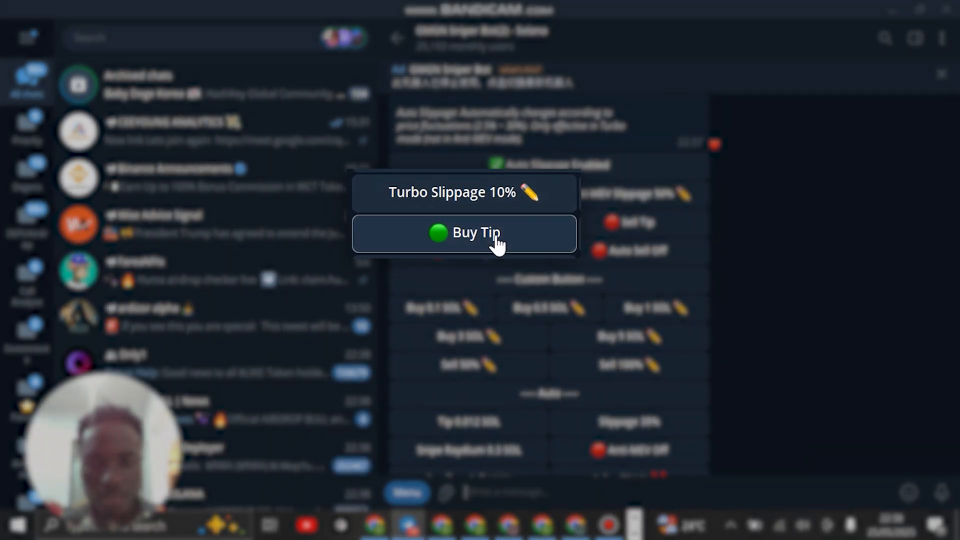
click(468, 222)
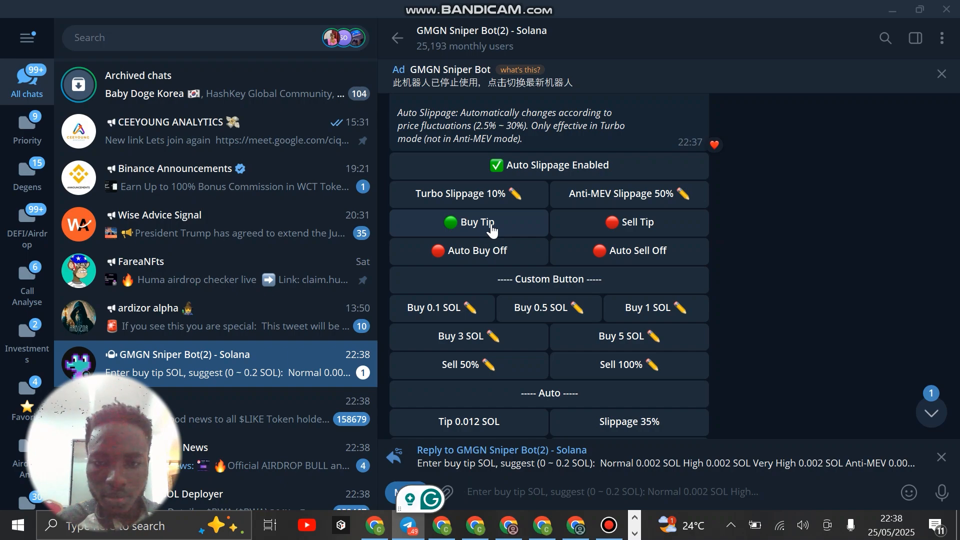
text(0.002)
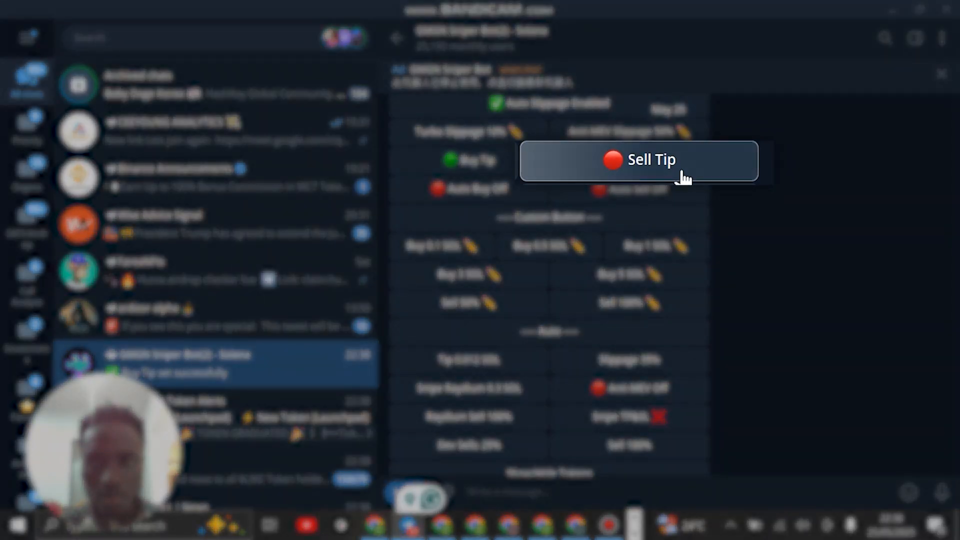
click(628, 160)
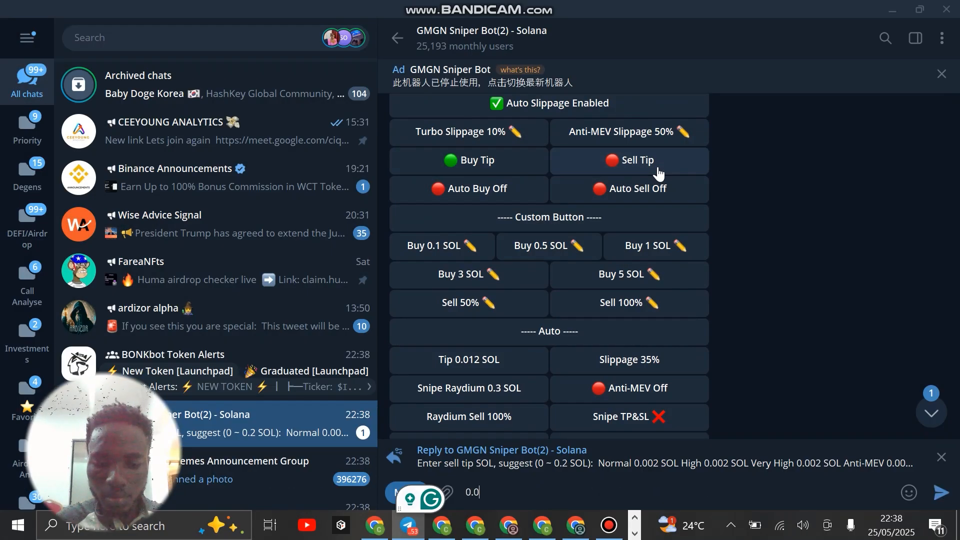
key(Return)
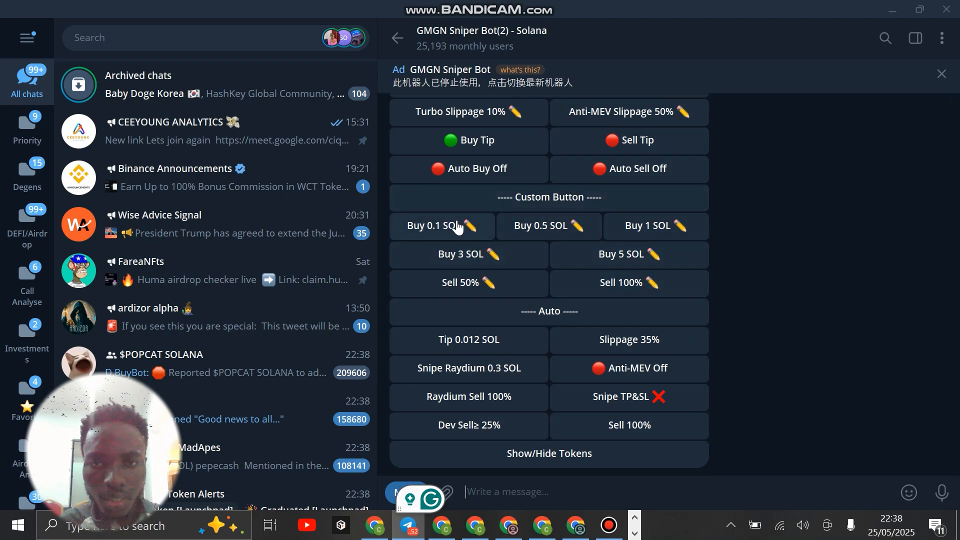
click(442, 225)
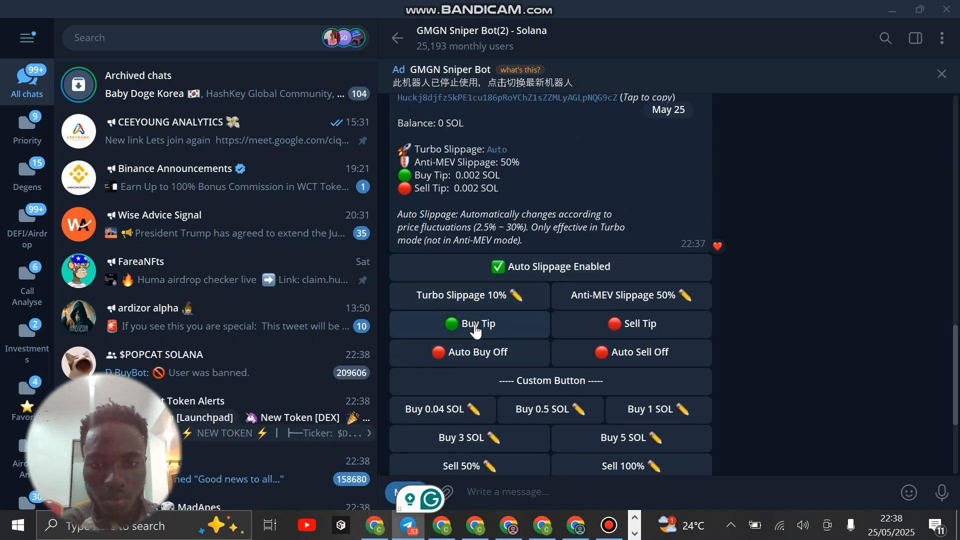
- Scroll through the bot chat around the custom buy amount setting
scroll(up, 3)
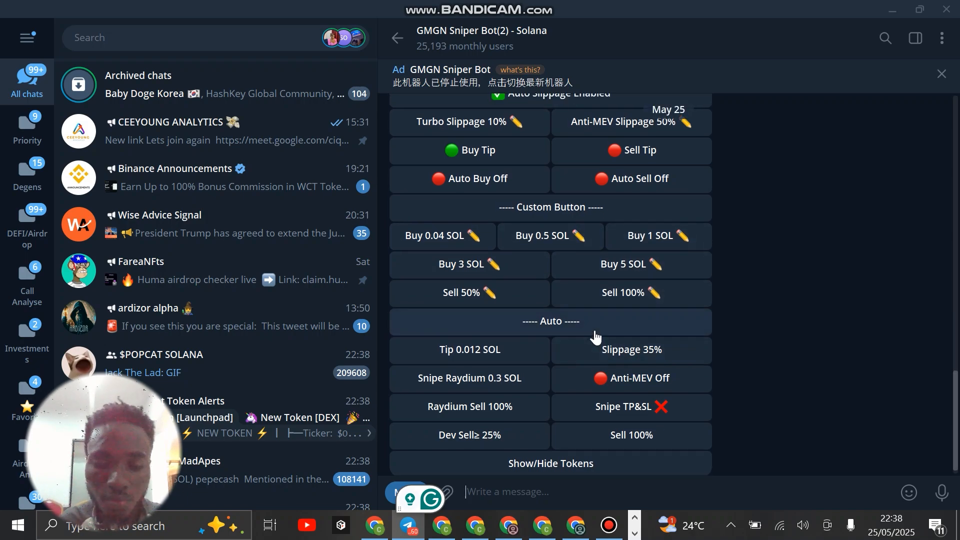
mouse_move(504, 340)
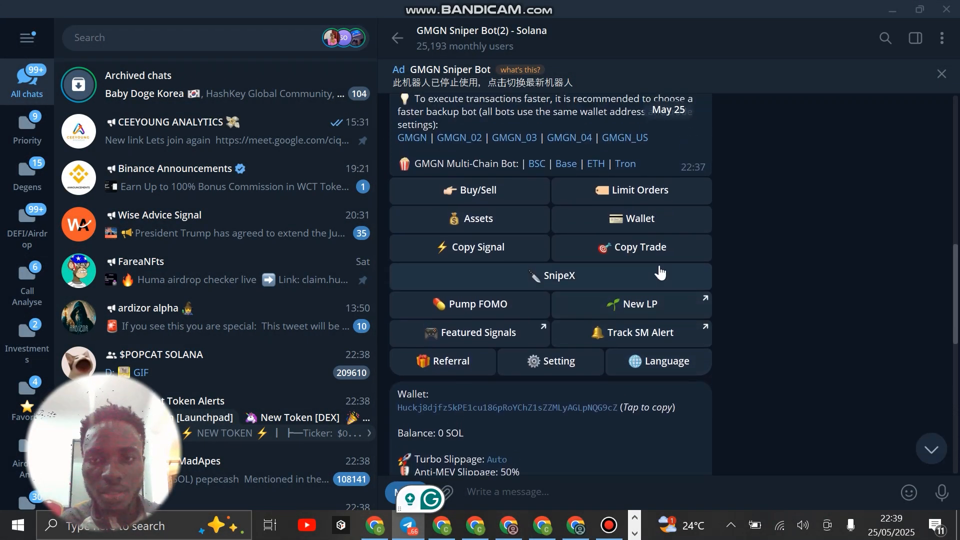
scroll(down, 3)
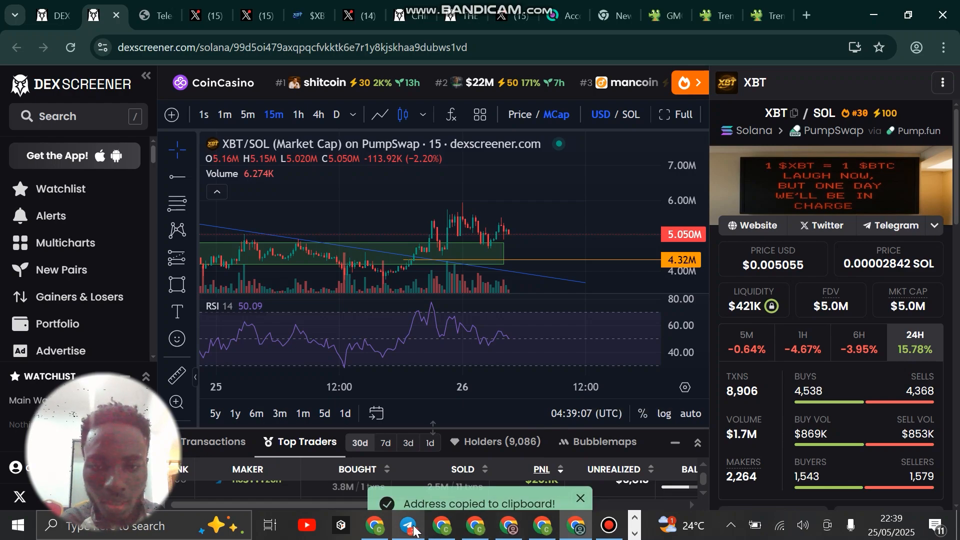
- Send the XBT contract address to the Sniper Bot and attempt Buy 0.04 SOL
click(408, 525)
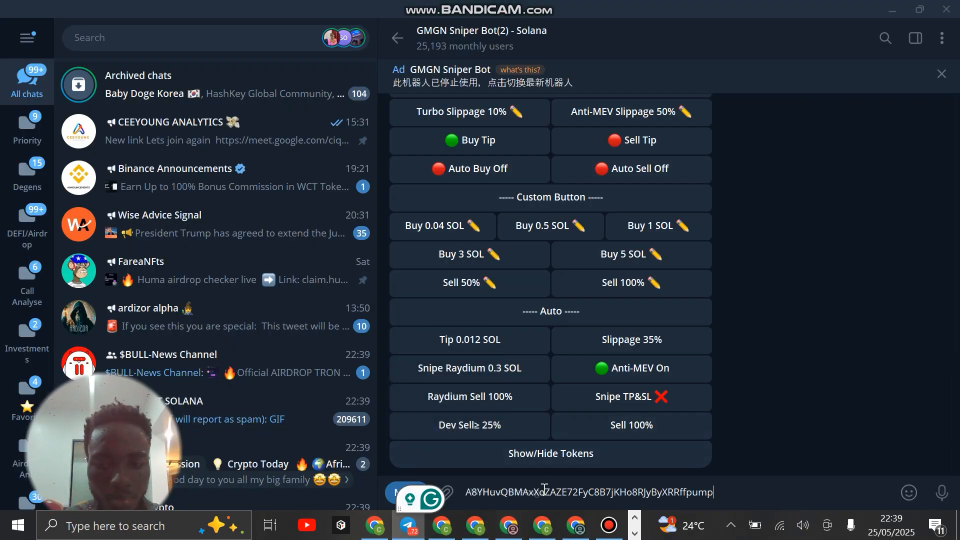
key(Return)
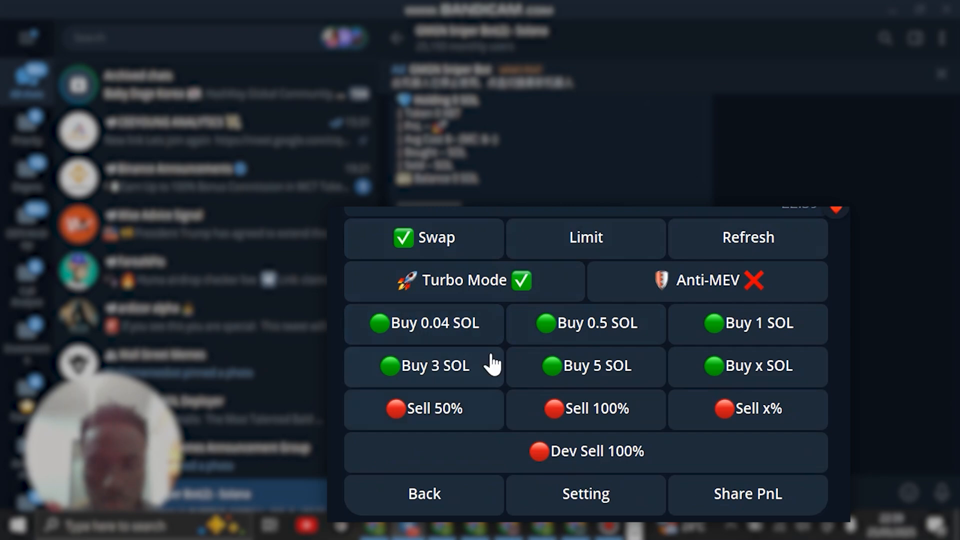
mouse_move(517, 322)
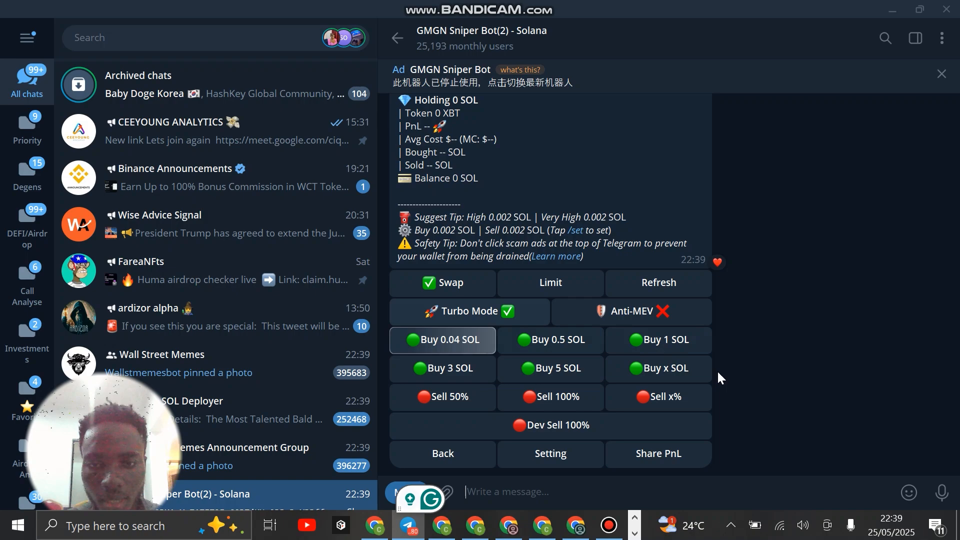
click(451, 492)
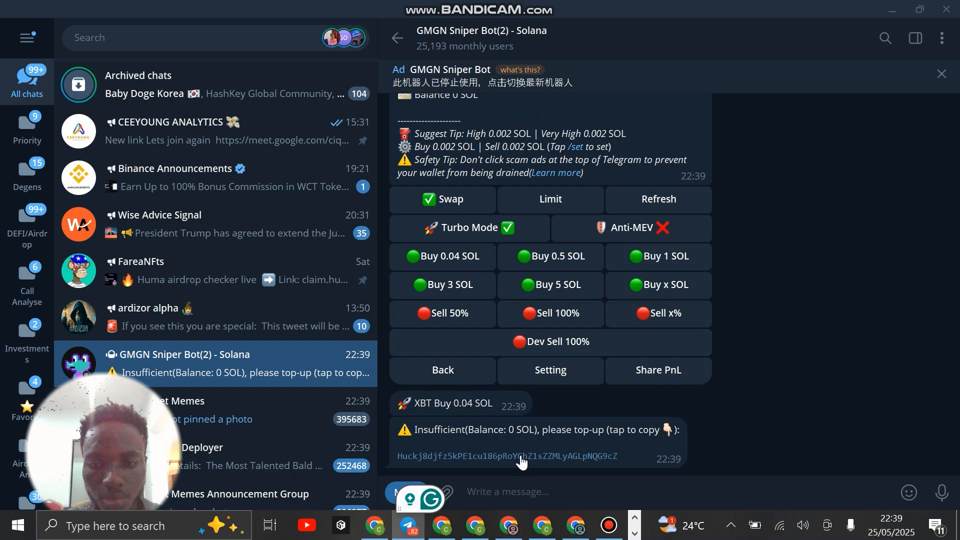
- Copy the bot's wallet deposit address after the zero-balance rejection
click(550, 370)
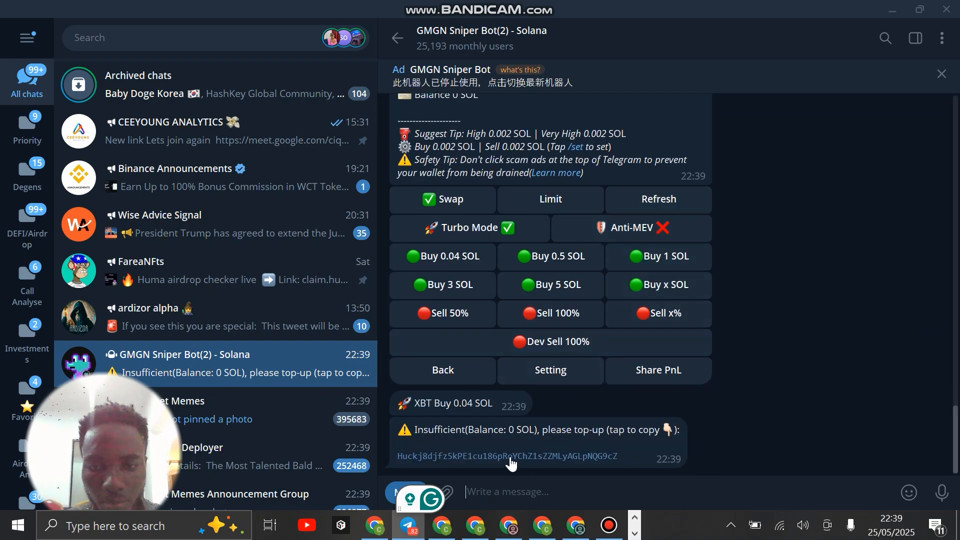
click(508, 457)
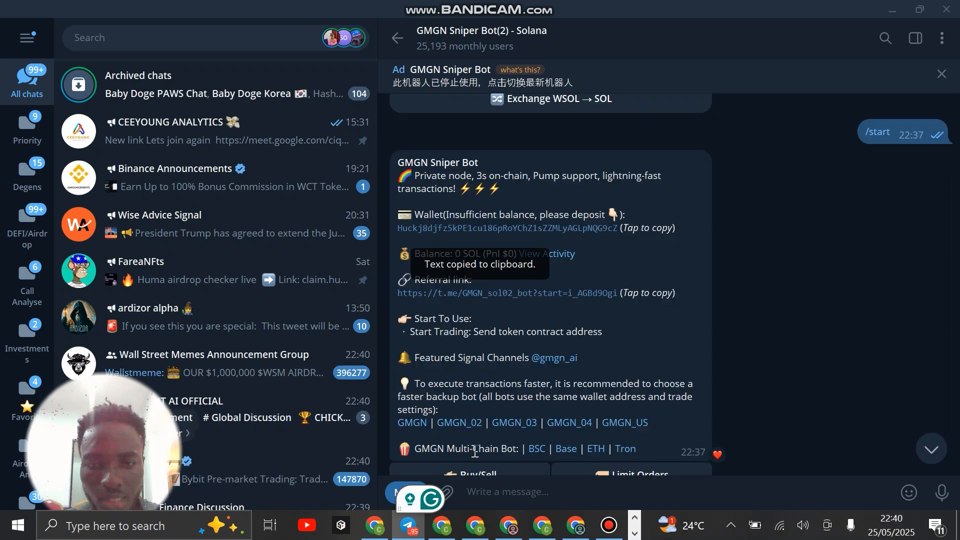
mouse_move(375, 525)
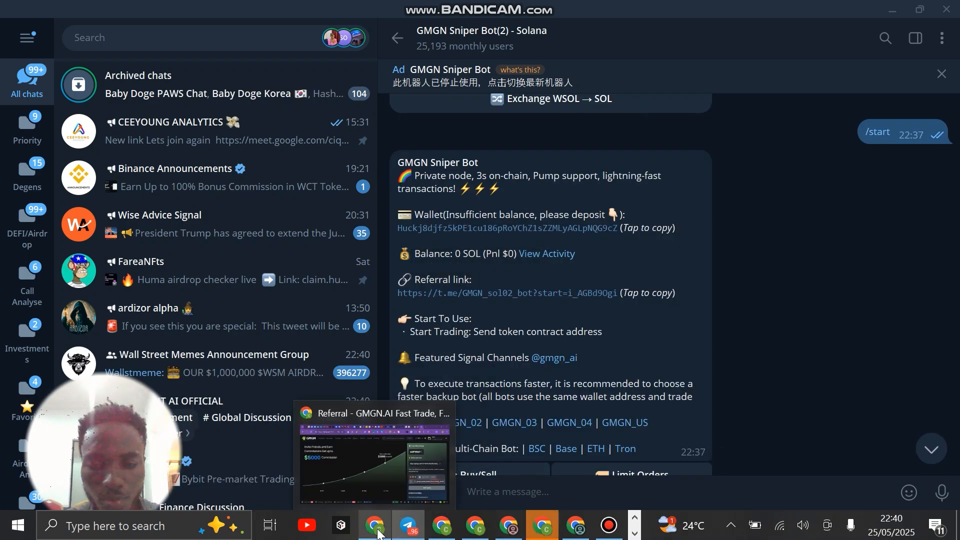
mouse_move(442, 525)
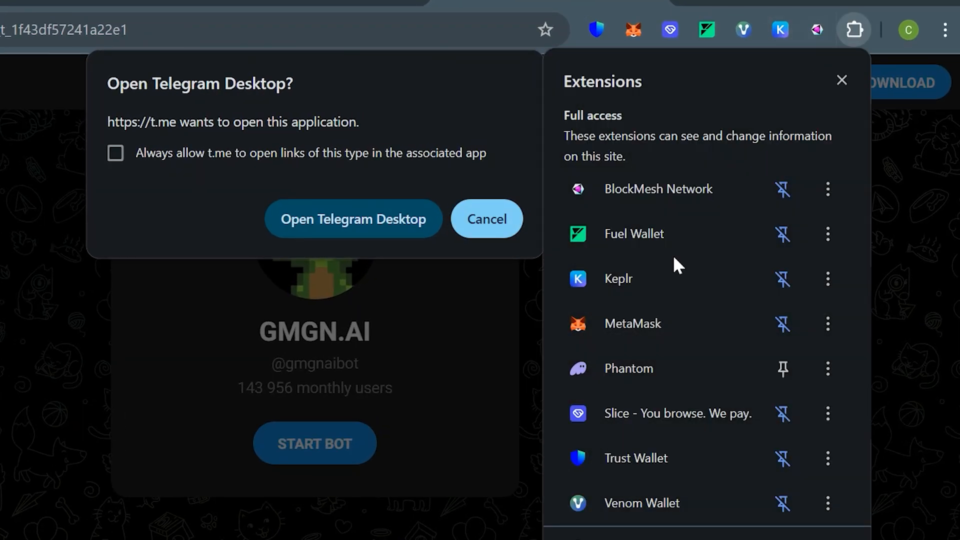
click(841, 80)
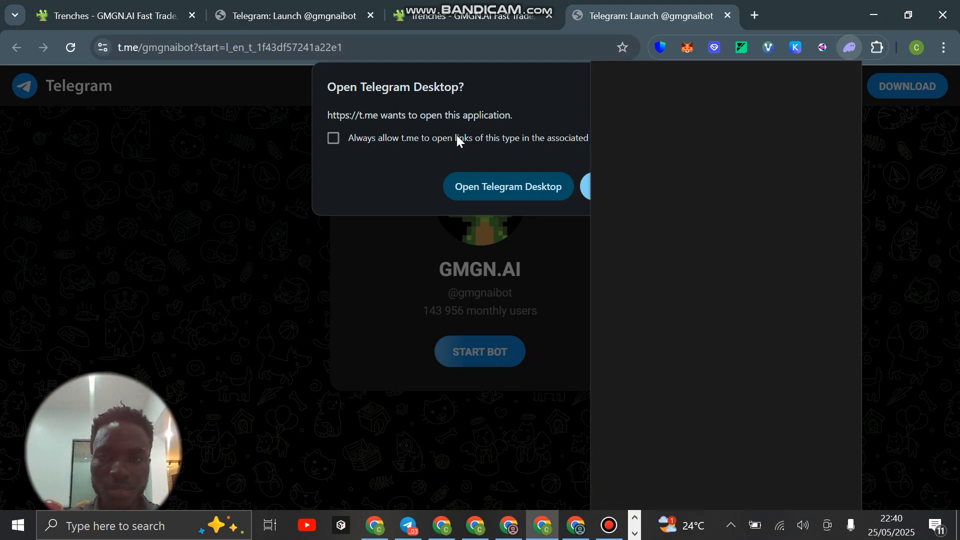
mouse_move(133, 84)
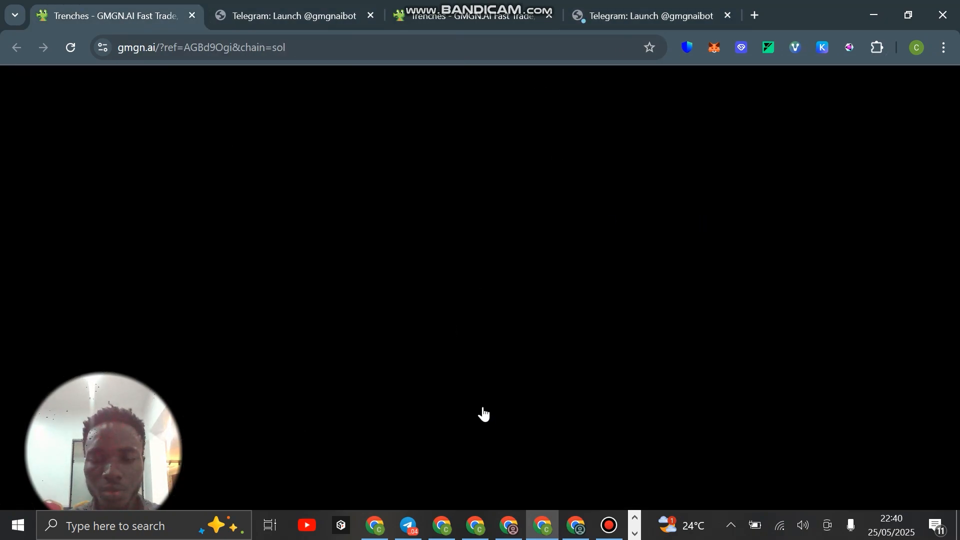
click(408, 525)
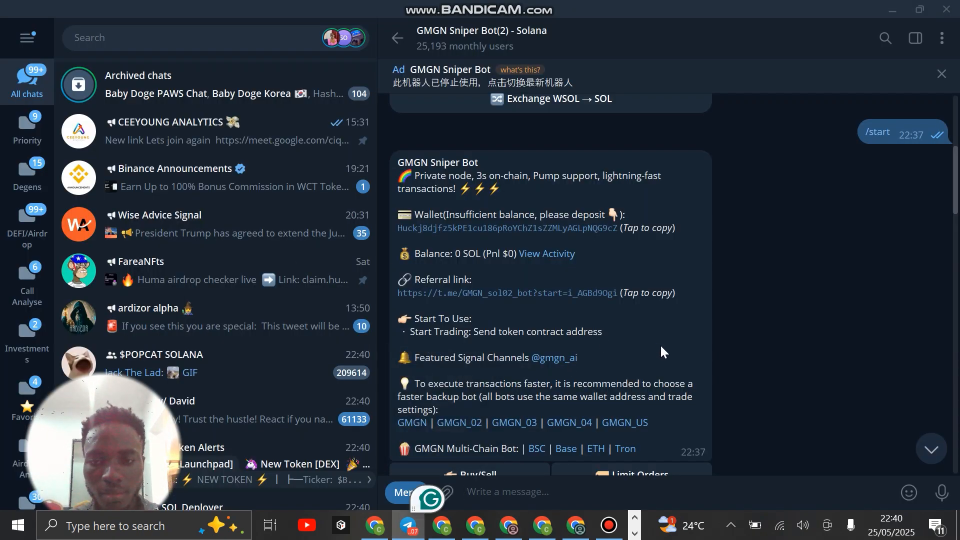